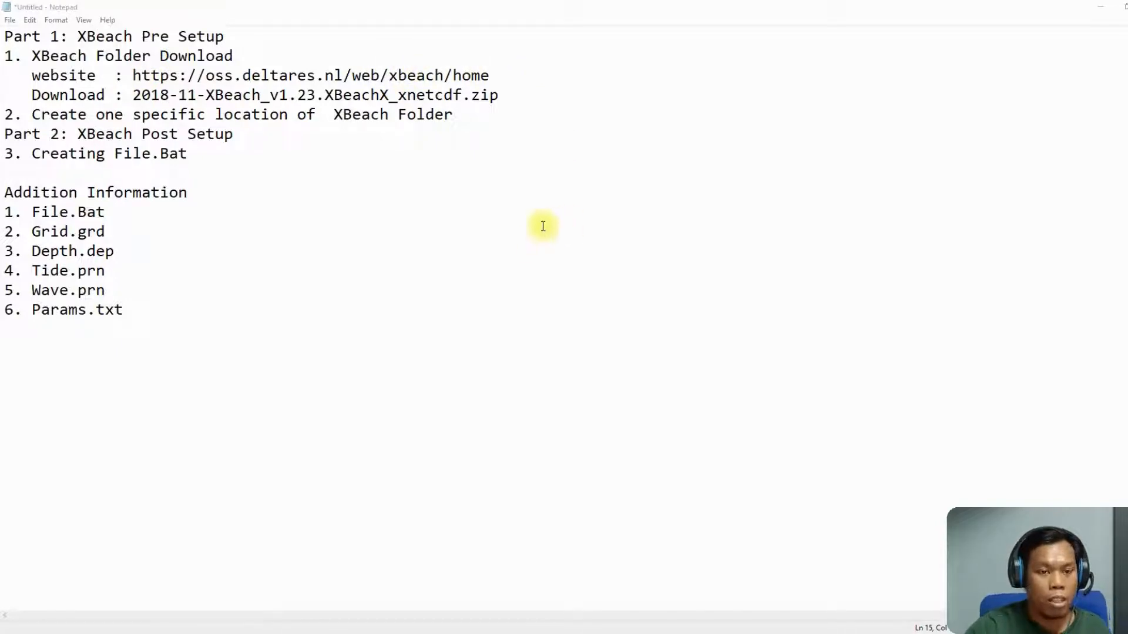
pyautogui.moveTo(377, 614)
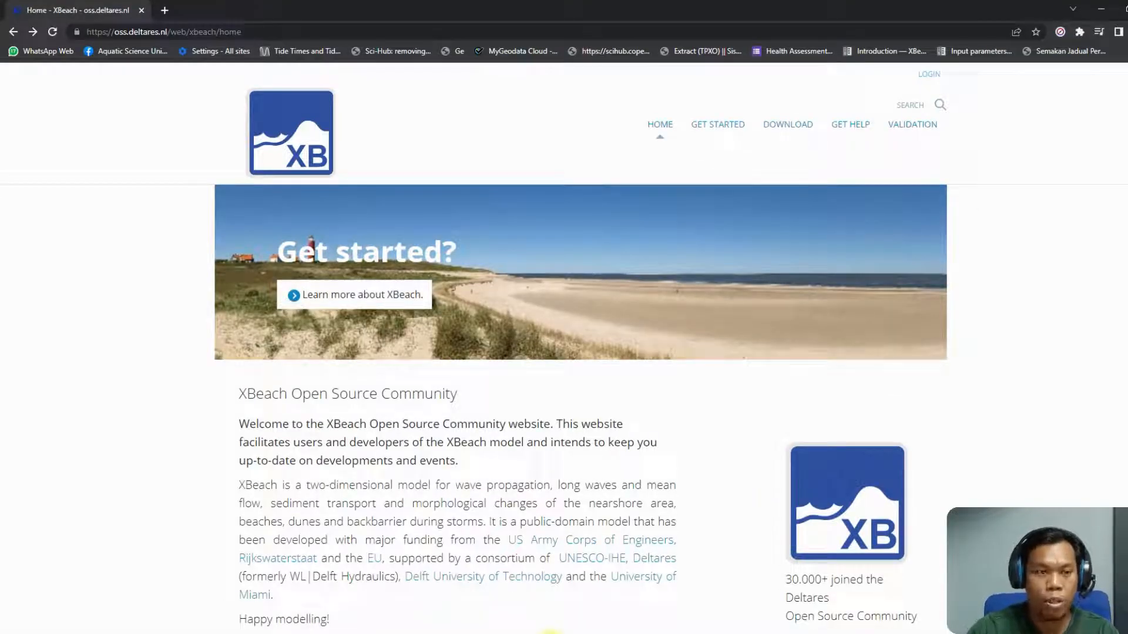
pyautogui.moveTo(1029, 227)
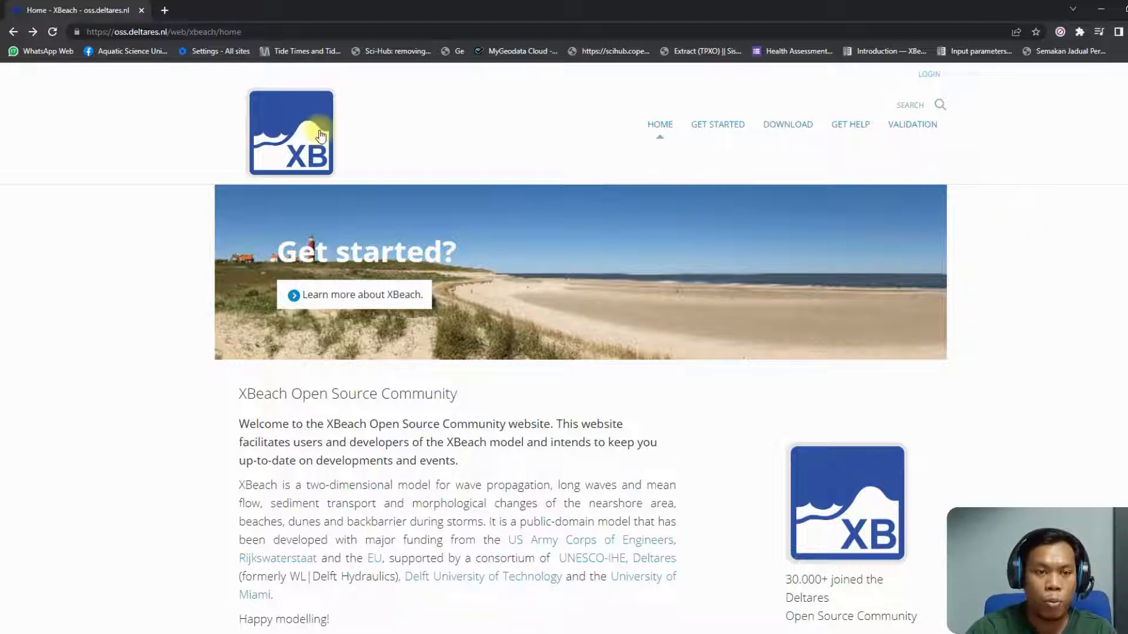
pyautogui.moveTo(788, 124)
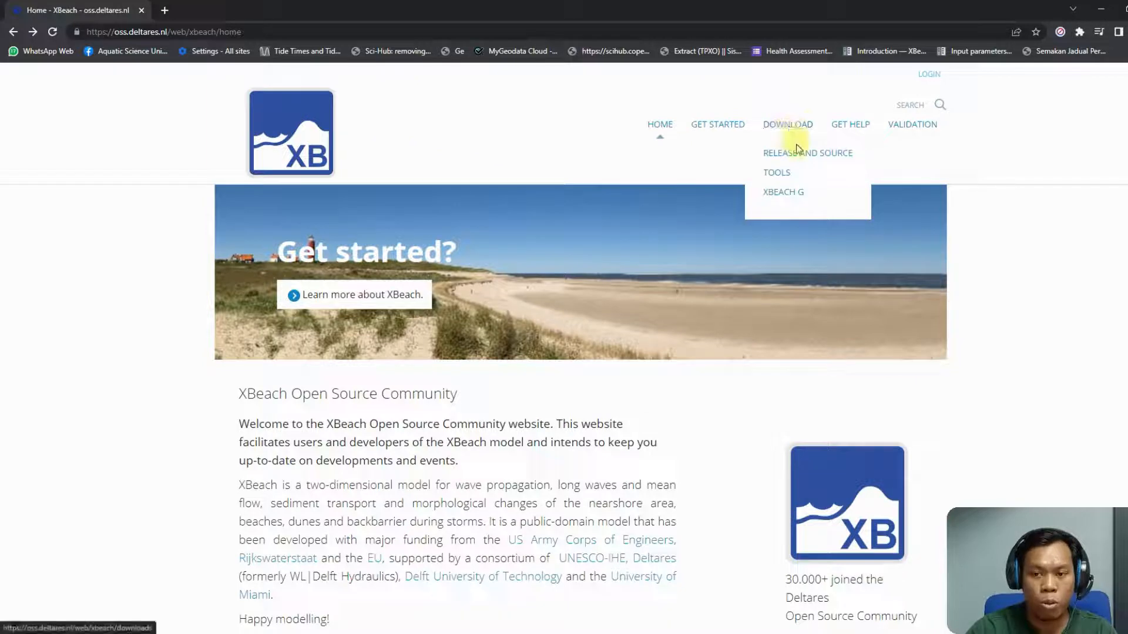
pyautogui.moveTo(801, 157)
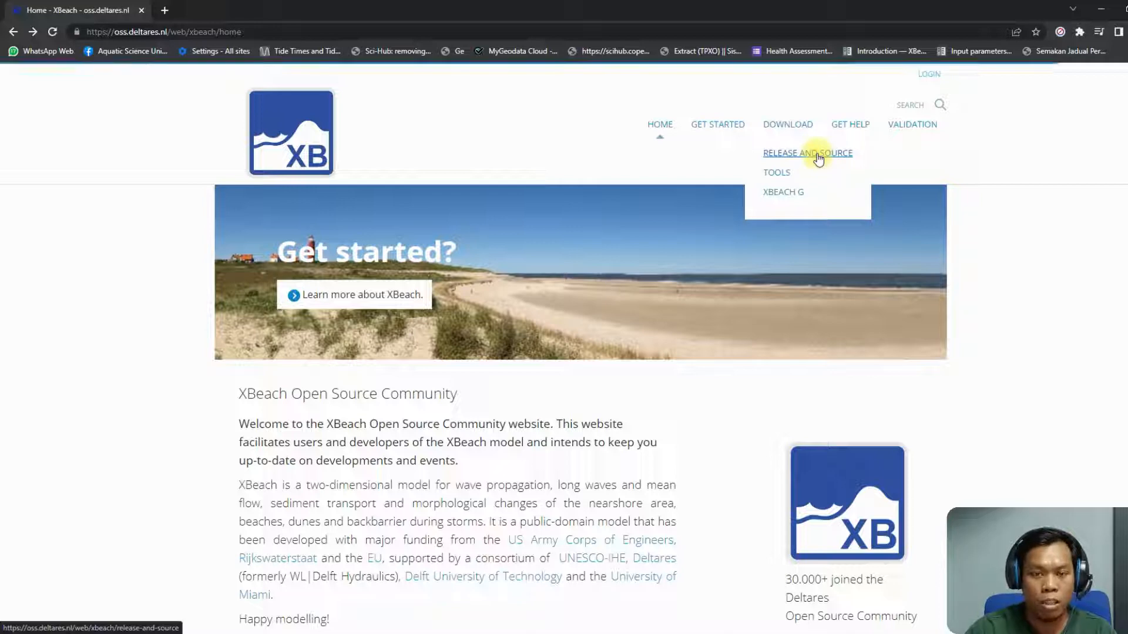
# - Go to the Release and source page and scroll to the precompiled builds download section
pyautogui.click(807, 153)
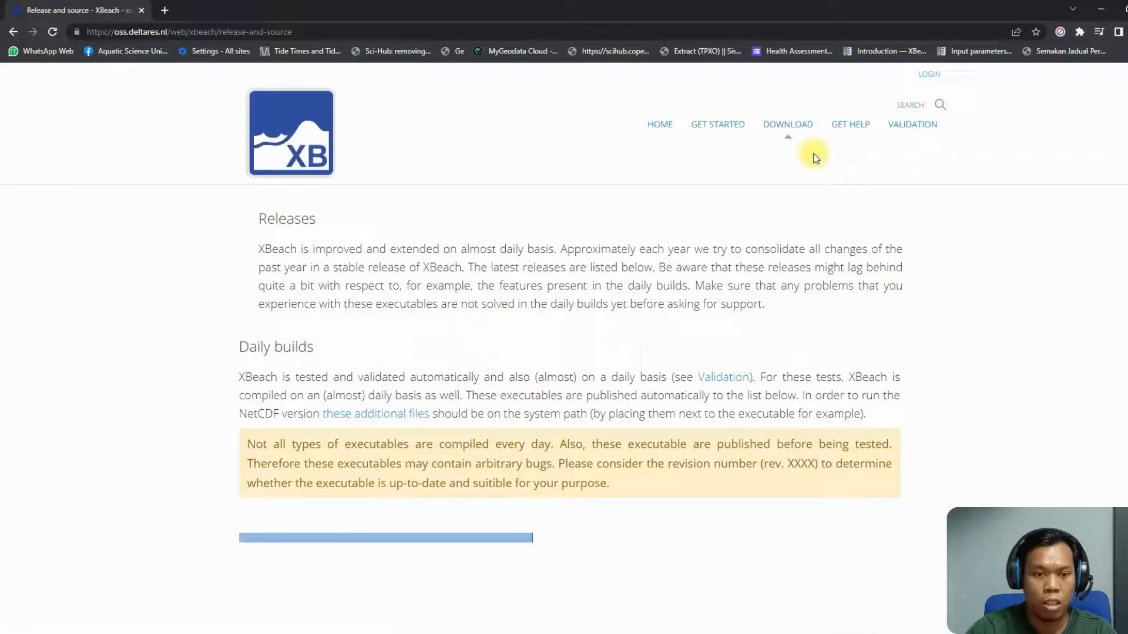
pyautogui.scroll(-3)
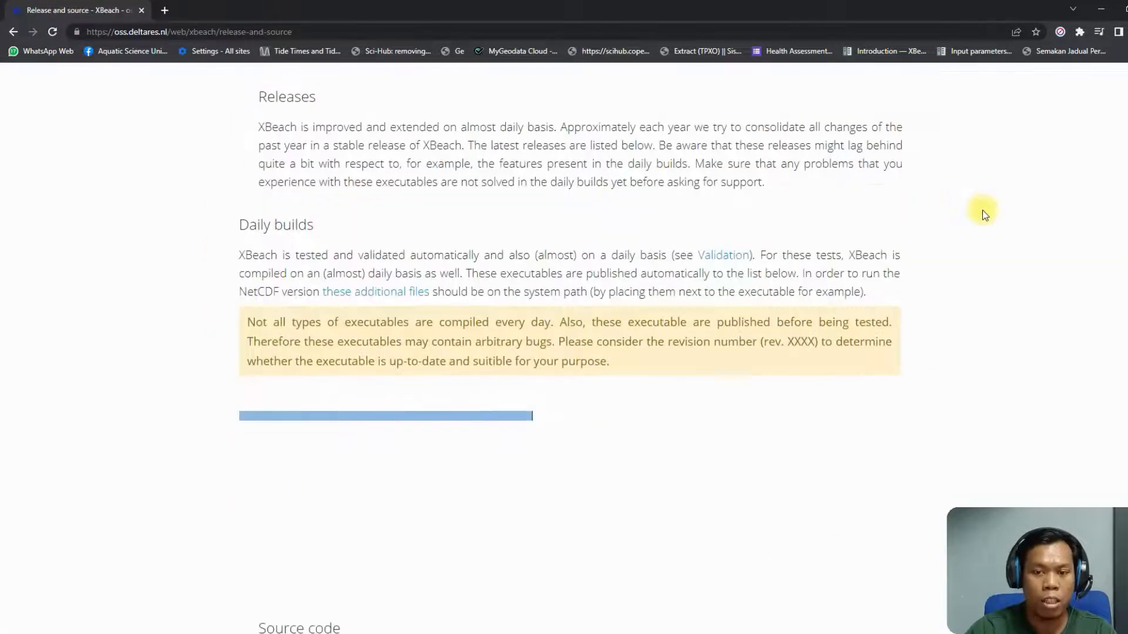
pyautogui.scroll(-3)
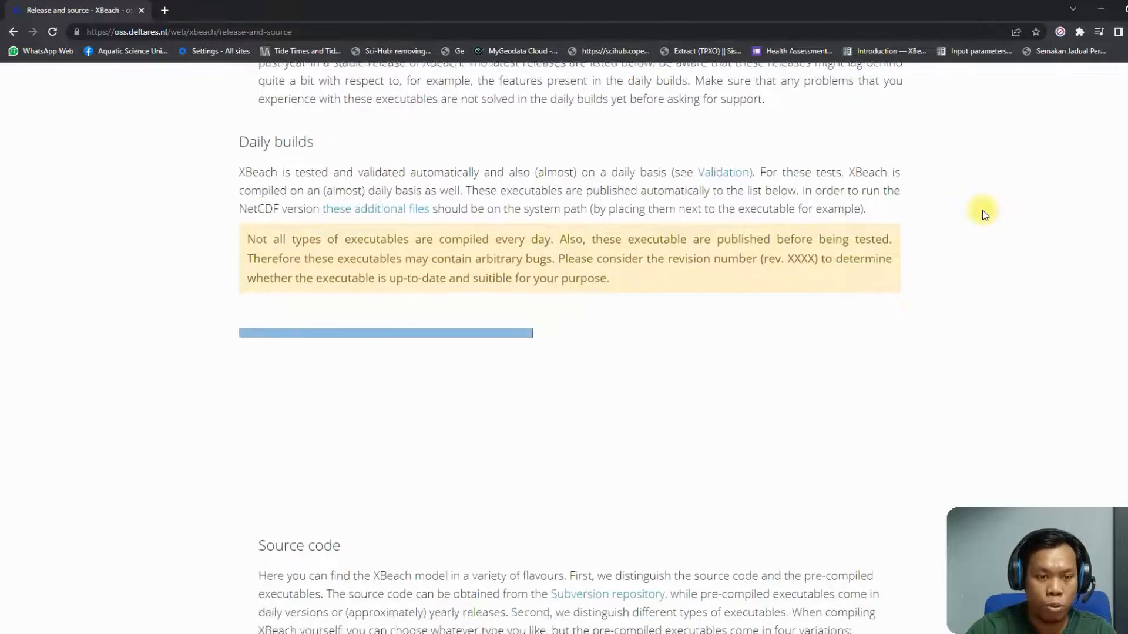
pyautogui.scroll(-3)
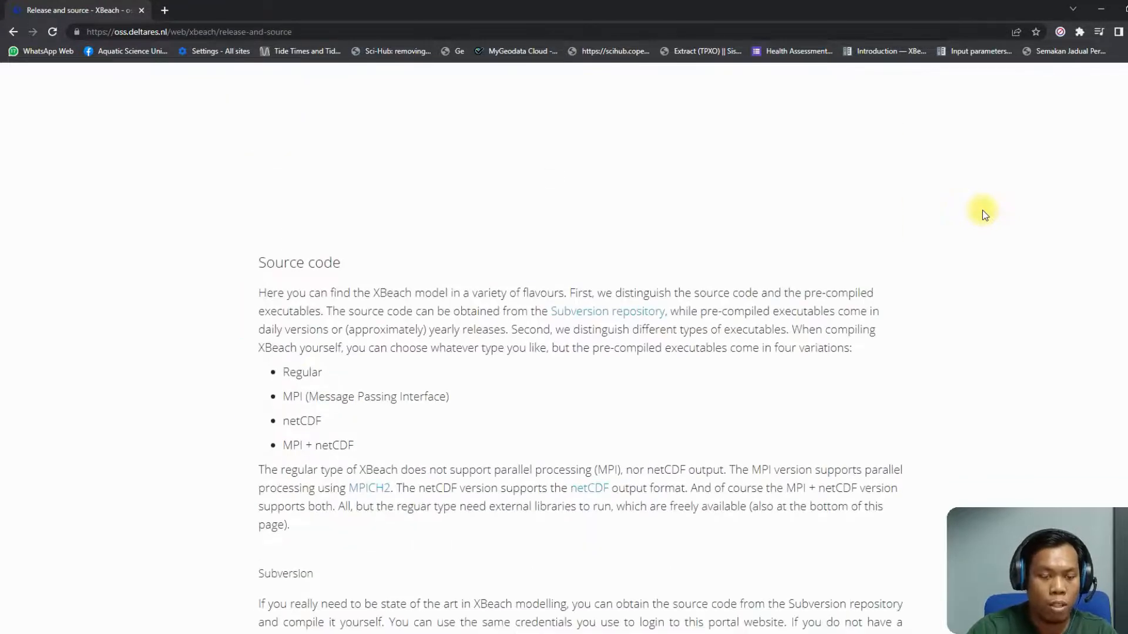
pyautogui.scroll(-3)
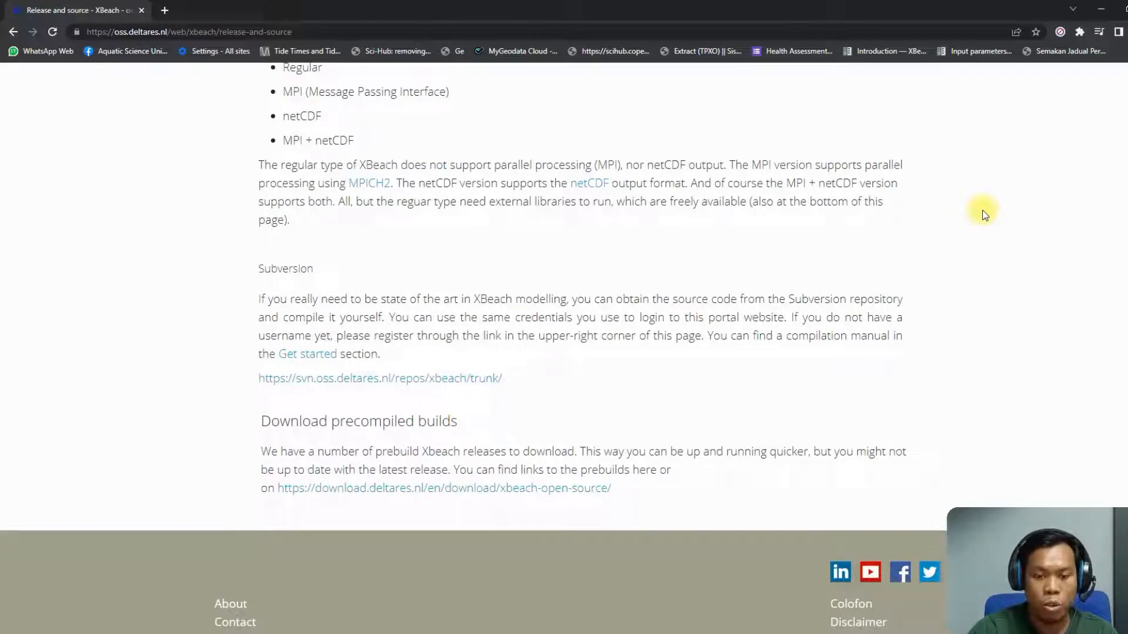
pyautogui.moveTo(795, 391)
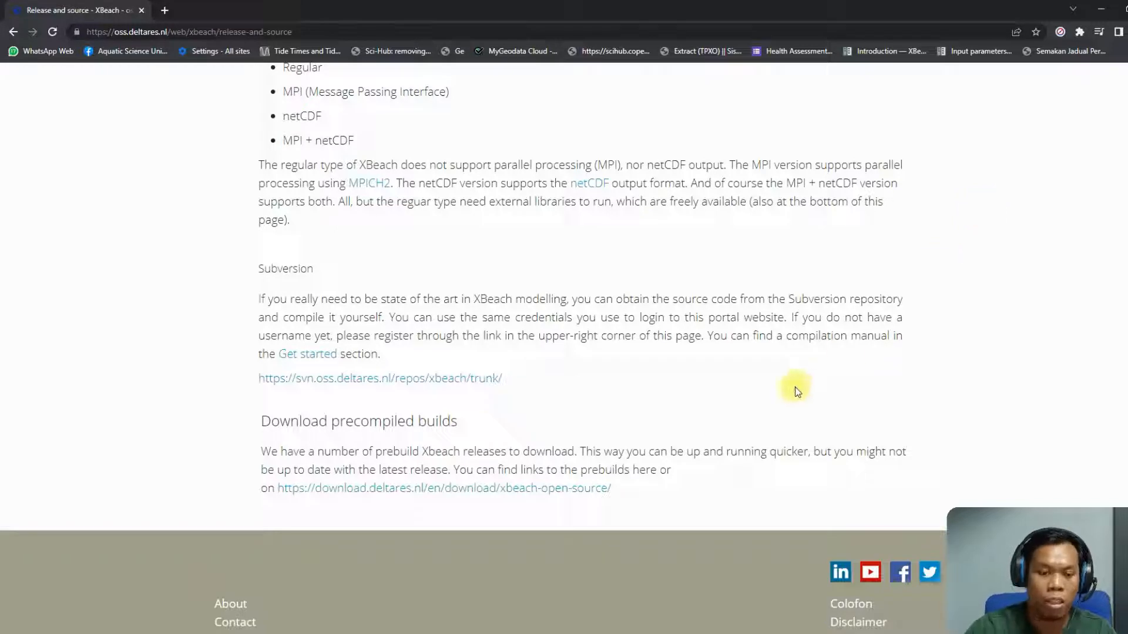
pyautogui.moveTo(661, 497)
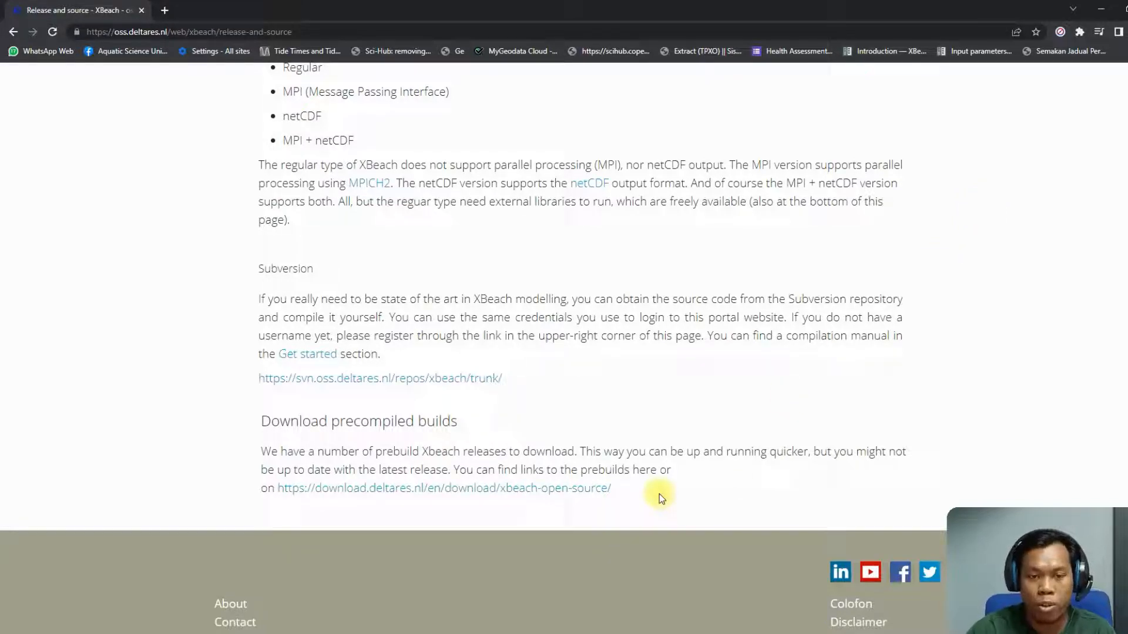
pyautogui.moveTo(381, 495)
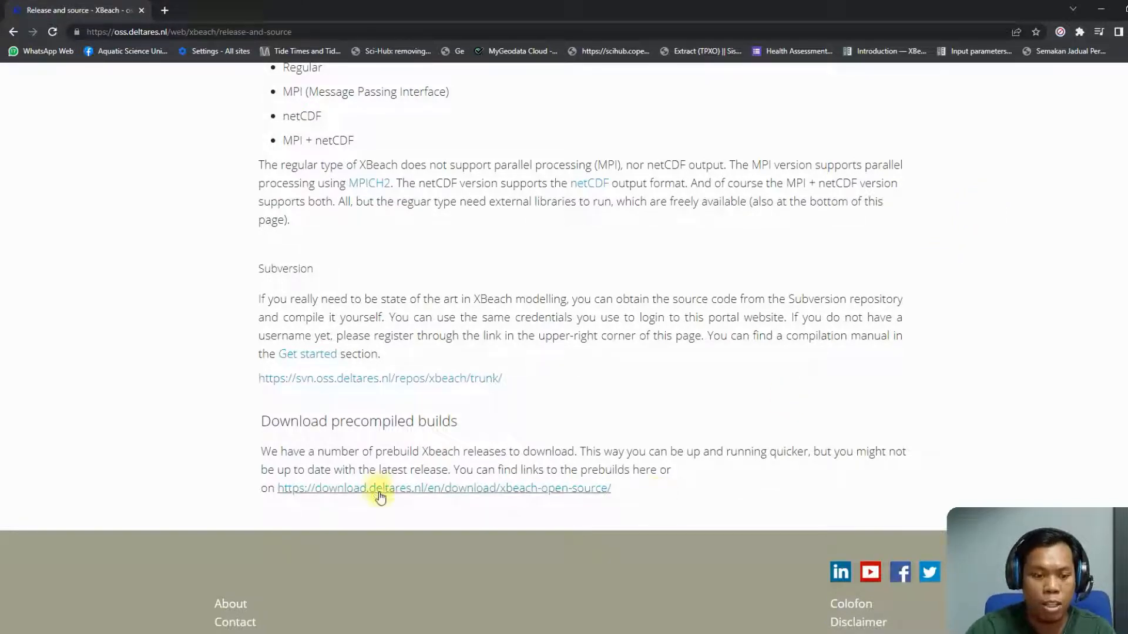
pyautogui.moveTo(420, 492)
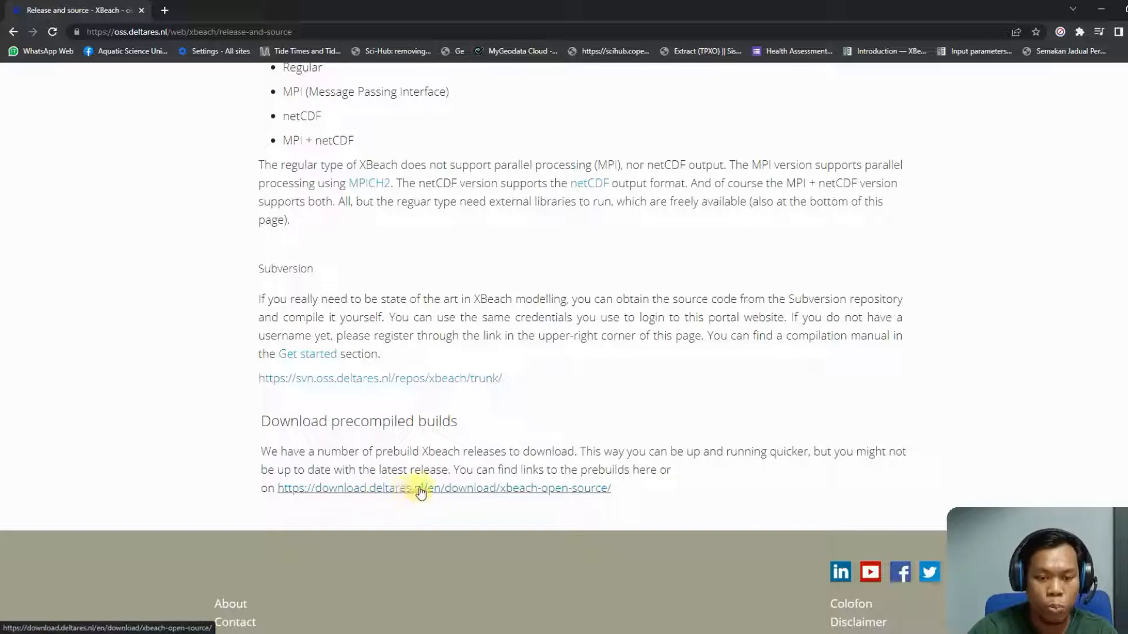
# - Follow the download.deltares.nl link and scroll to the Available Download Files list
pyautogui.click(445, 489)
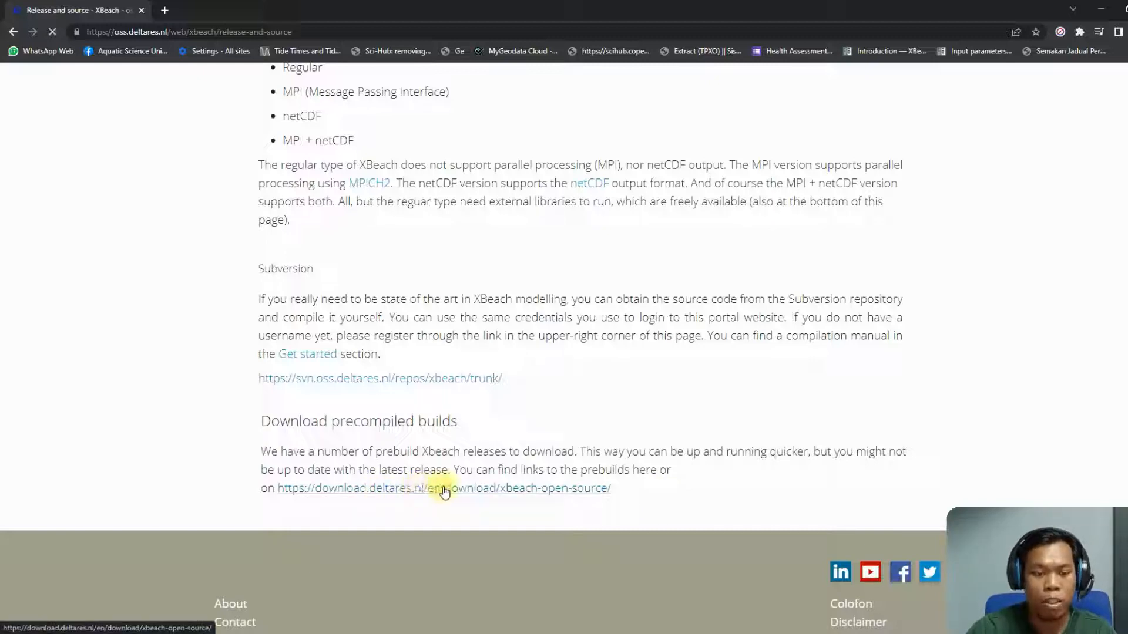
pyautogui.click(443, 488)
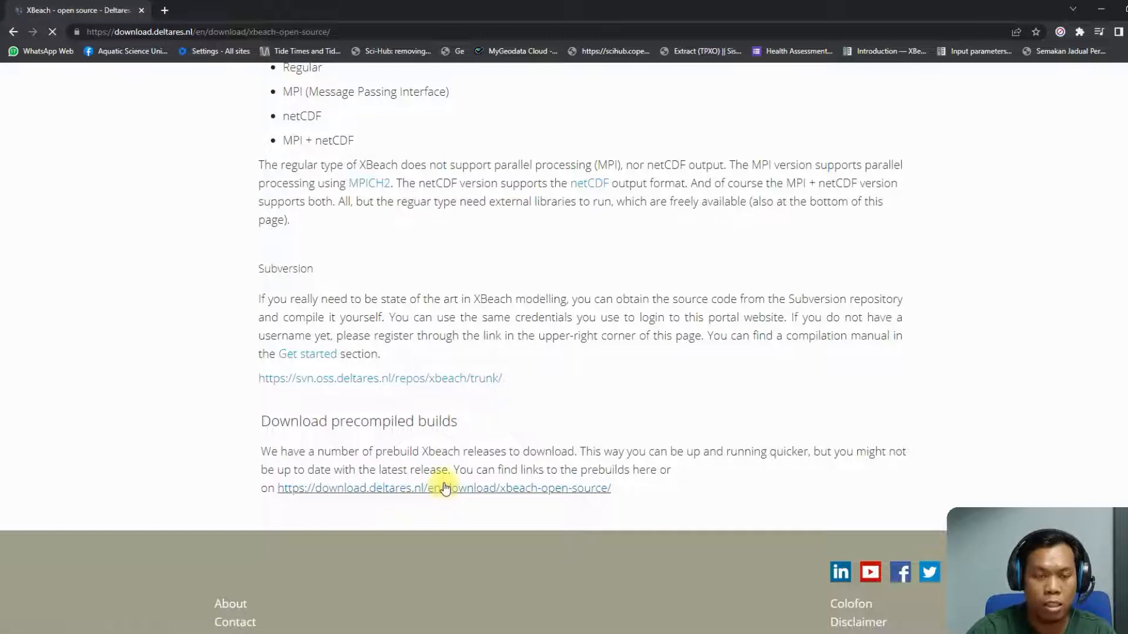
pyautogui.click(444, 488)
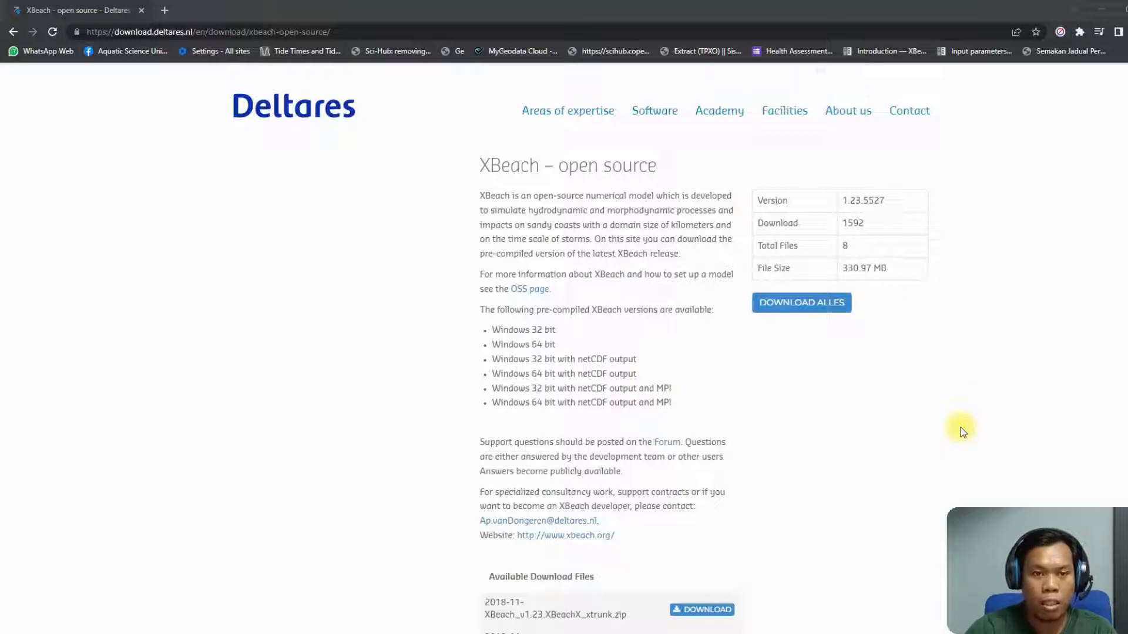
pyautogui.scroll(-3)
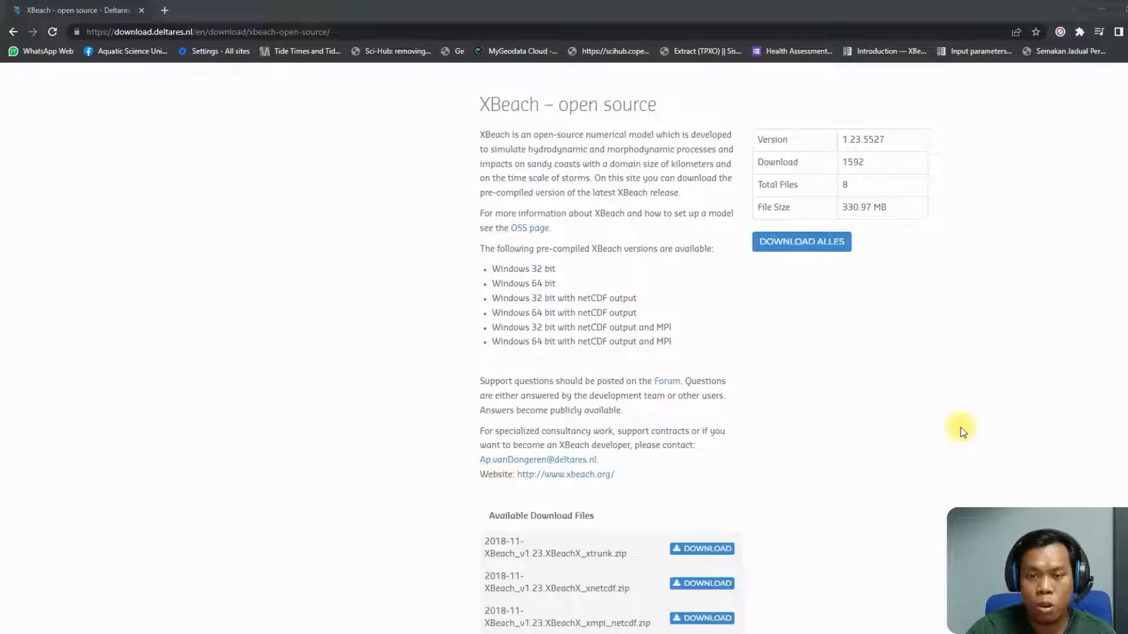
pyautogui.scroll(-3)
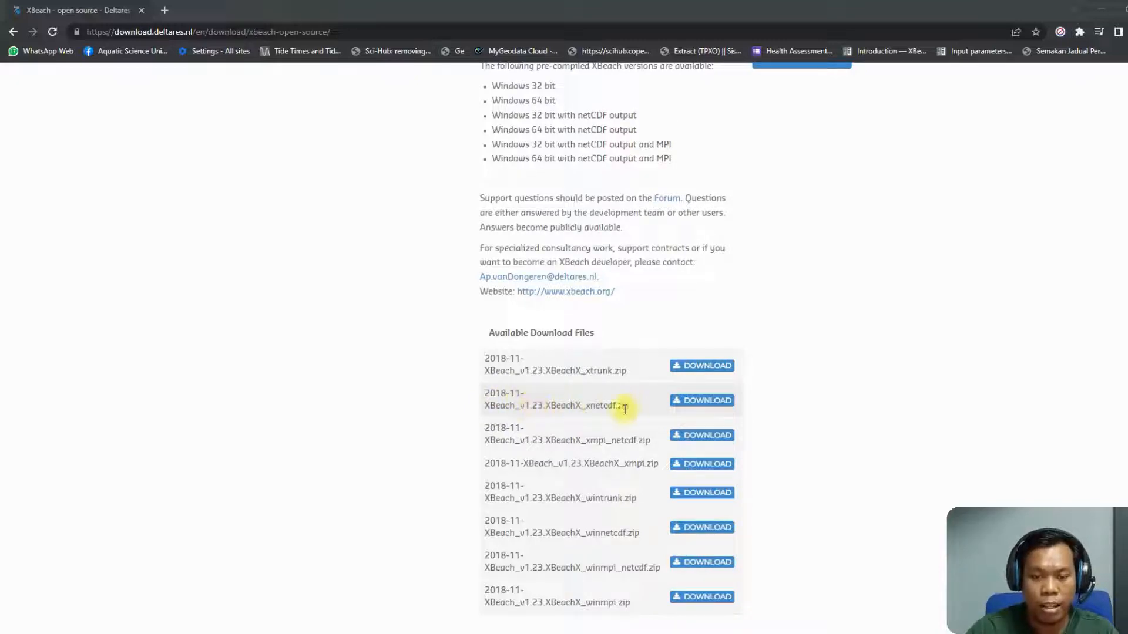
# - Download the XBeachX xnetcdf zip, open it in WinRAR, and bring up Extract To
pyautogui.click(701, 401)
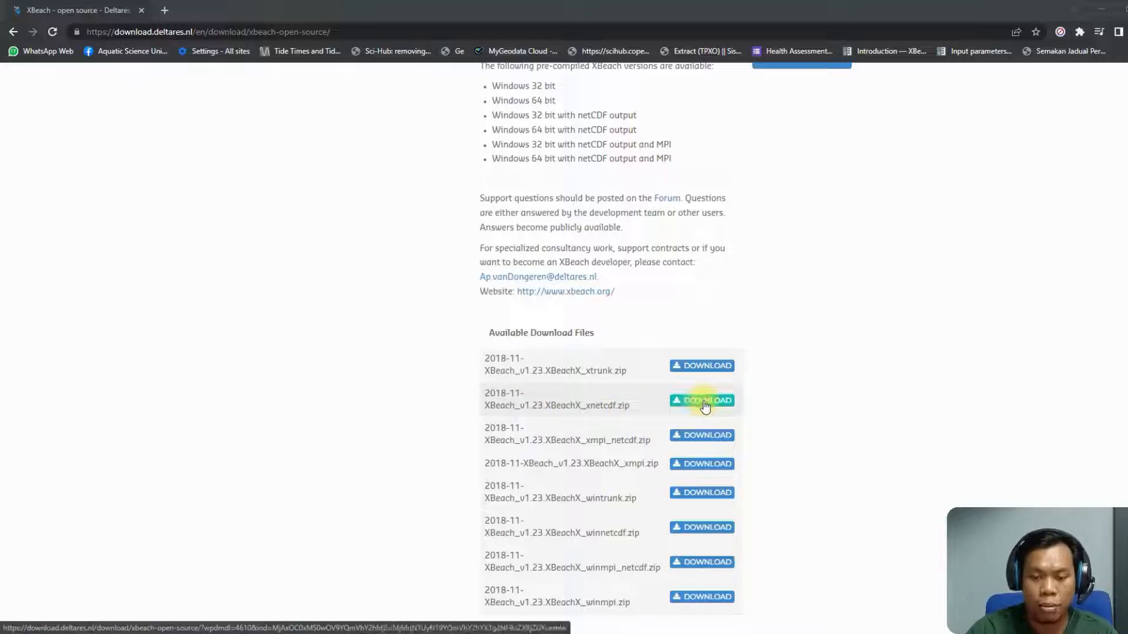
pyautogui.click(702, 400)
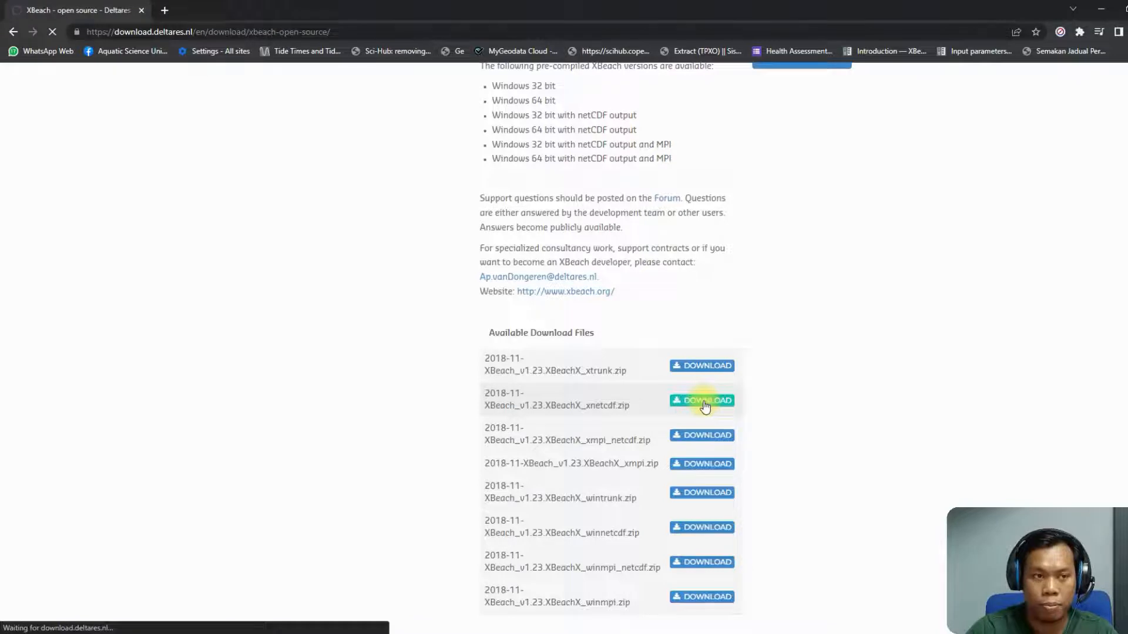
pyautogui.click(702, 401)
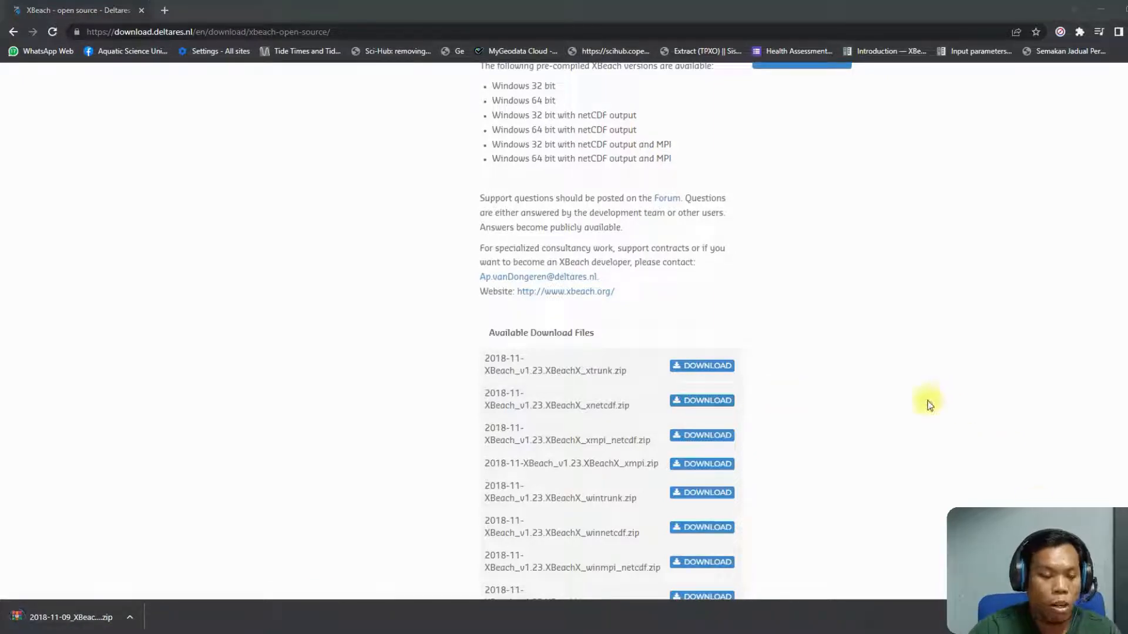
pyautogui.moveTo(871, 424)
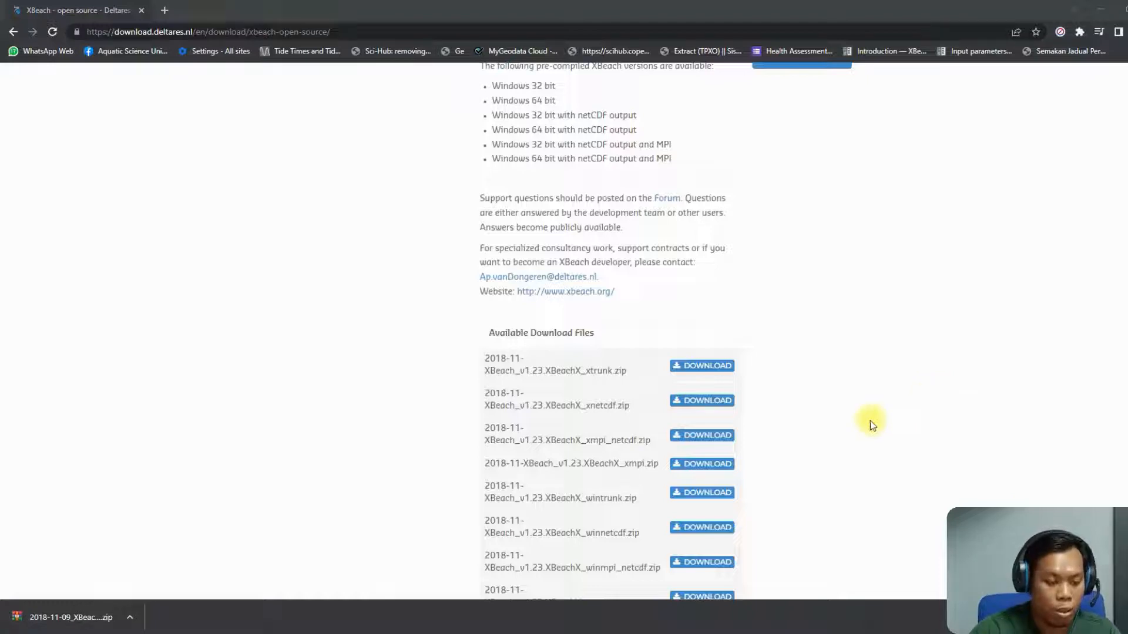
pyautogui.click(70, 617)
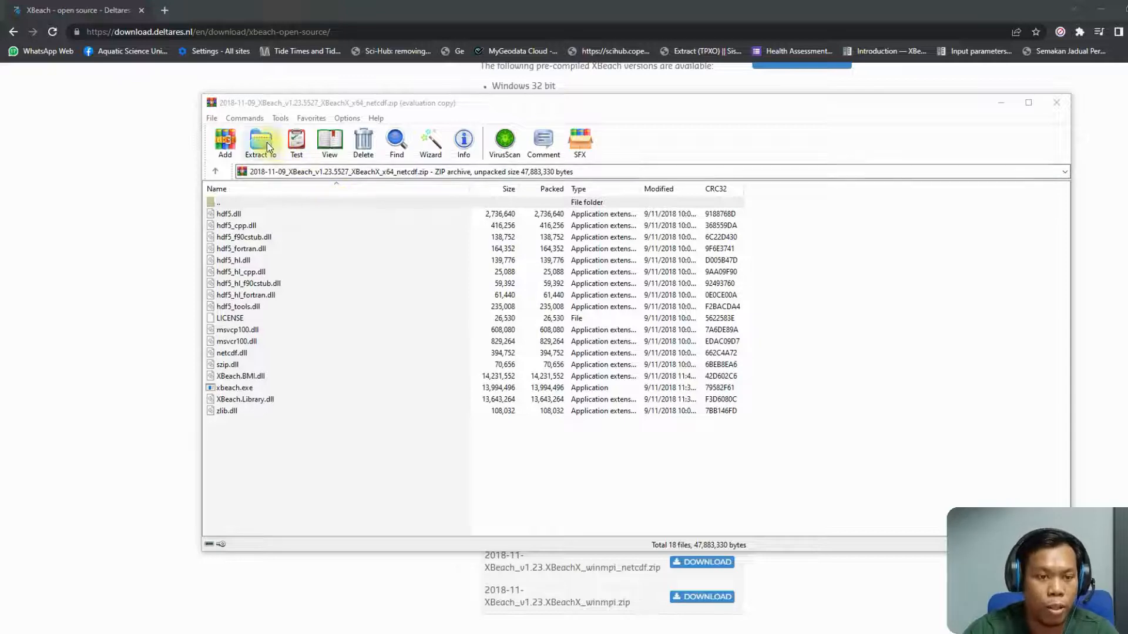
pyautogui.click(260, 140)
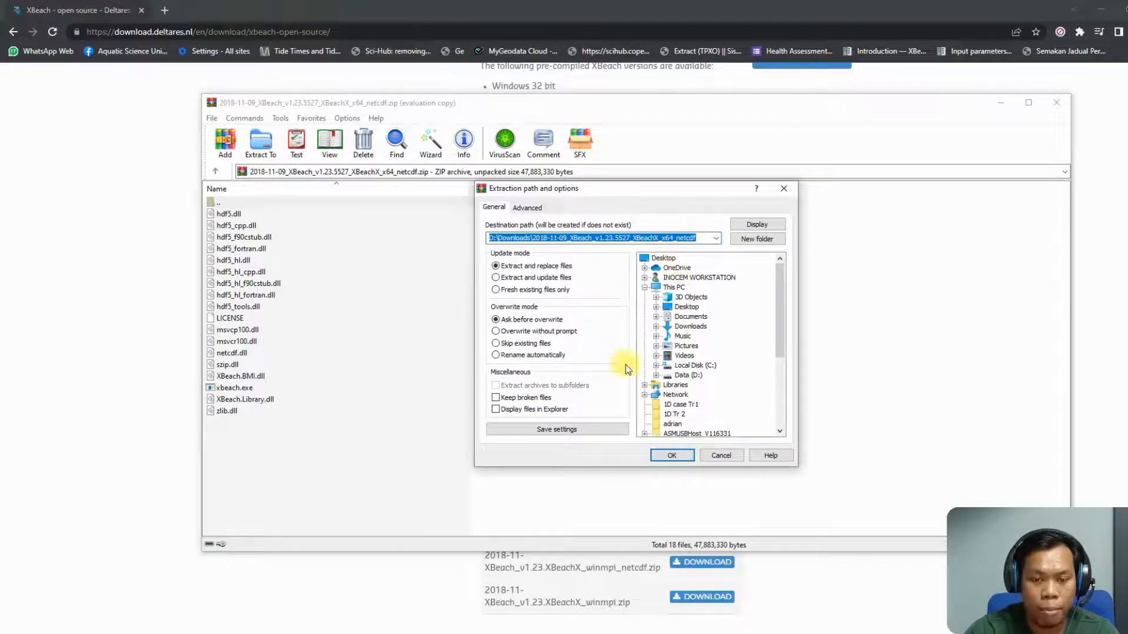
# - Extract the archive into the D:\XBeach_v1.23.5527 destination folder
pyautogui.click(687, 375)
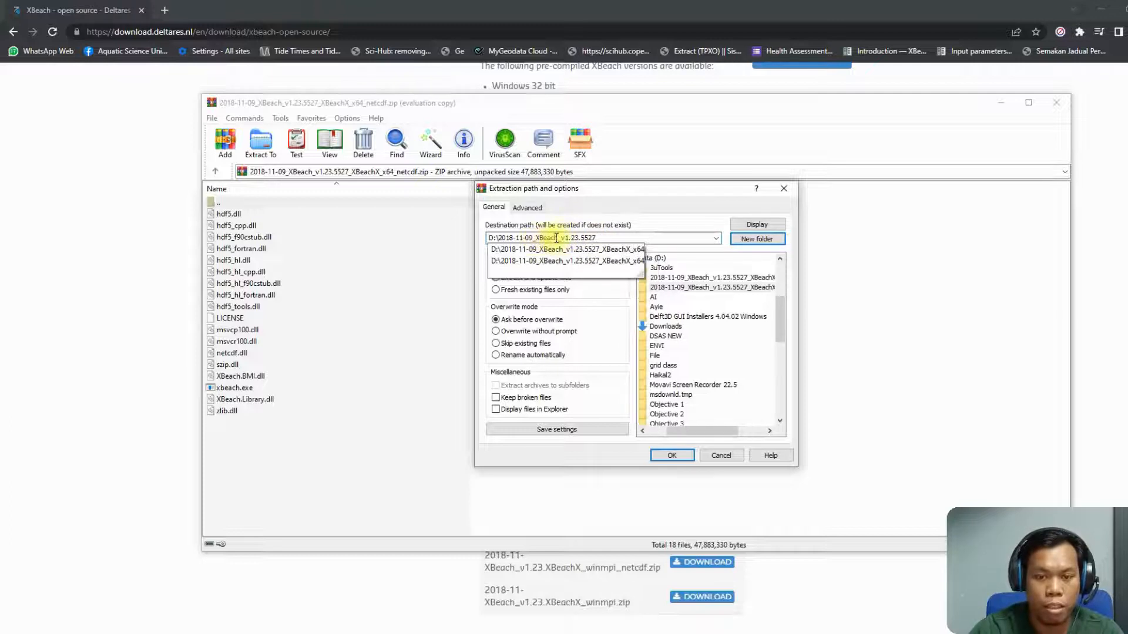
pyautogui.doubleClick(513, 237)
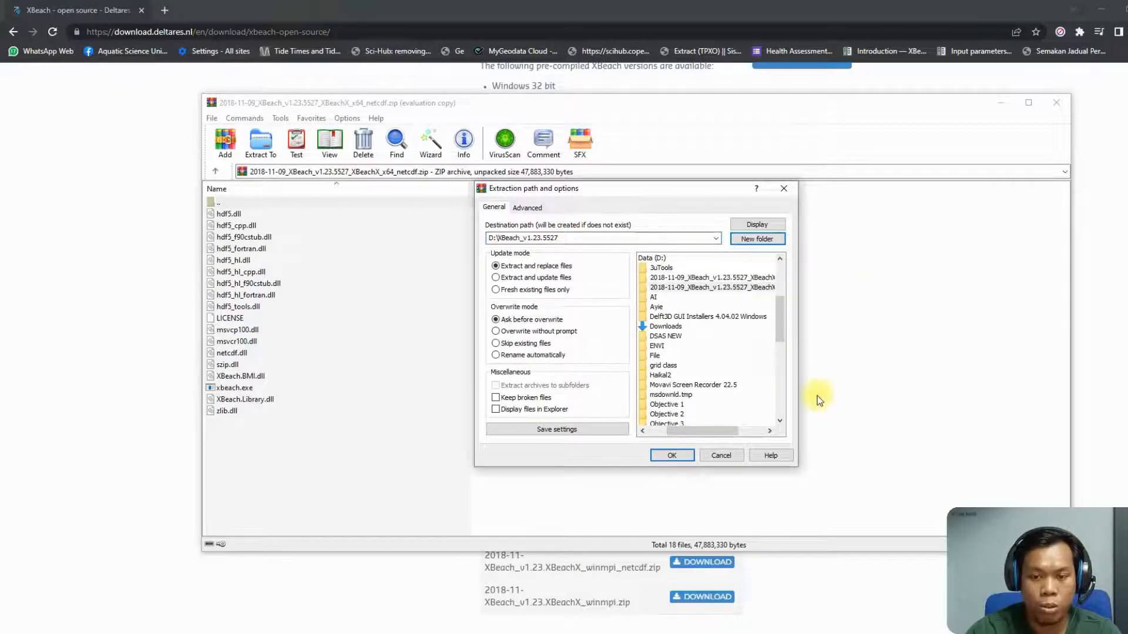
pyautogui.click(672, 455)
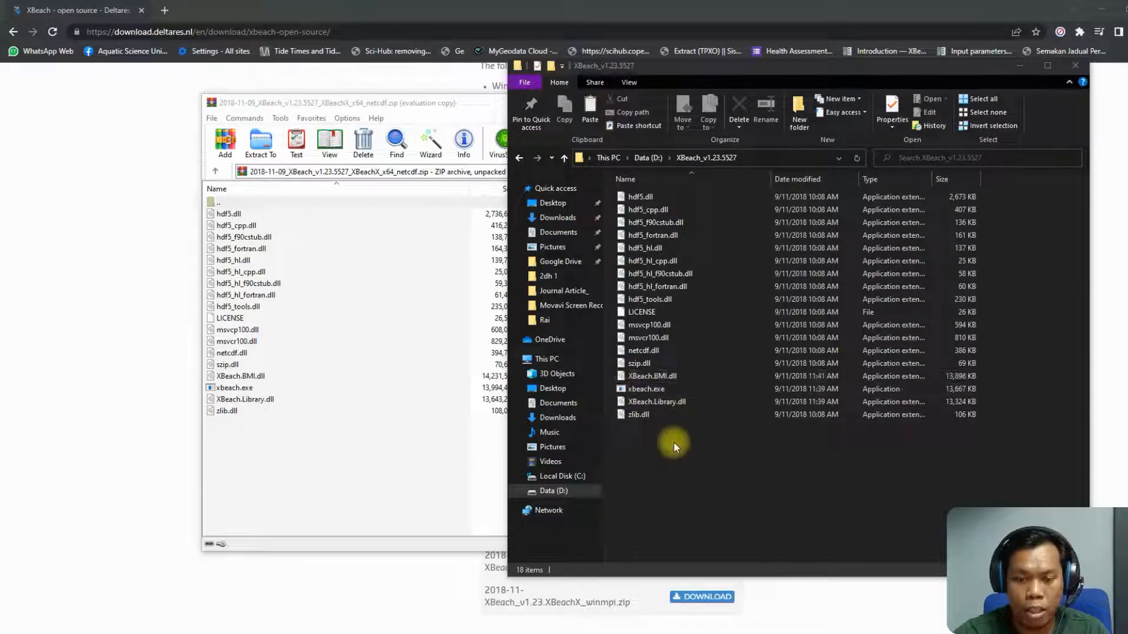
pyautogui.moveTo(683, 452)
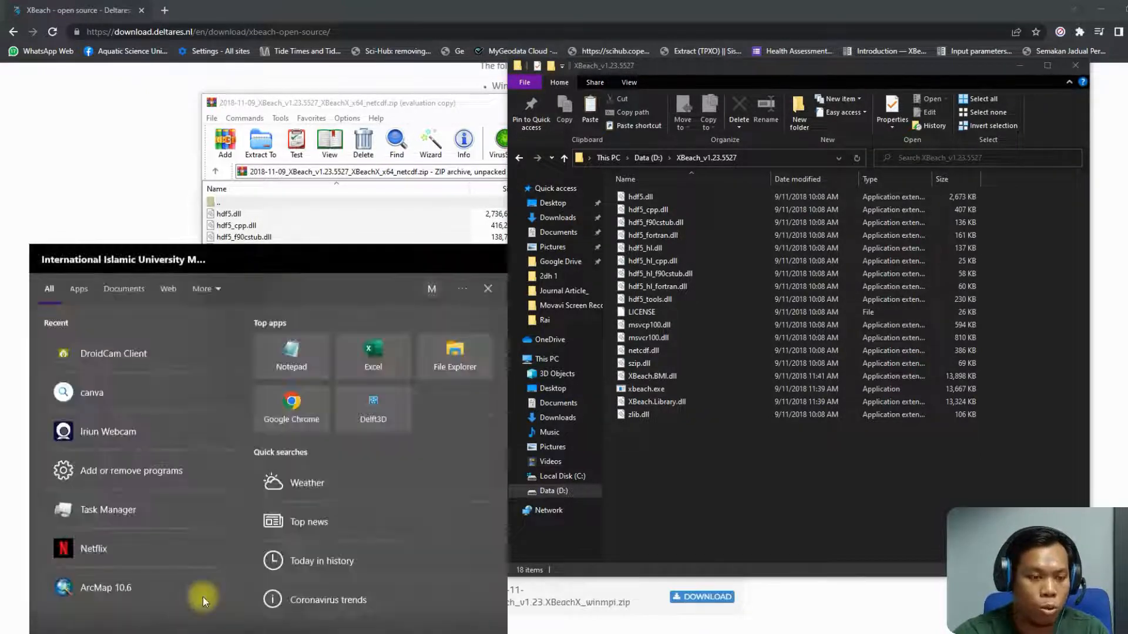
# - Start a new Notepad file whose first line begins with call "
pyautogui.click(290, 353)
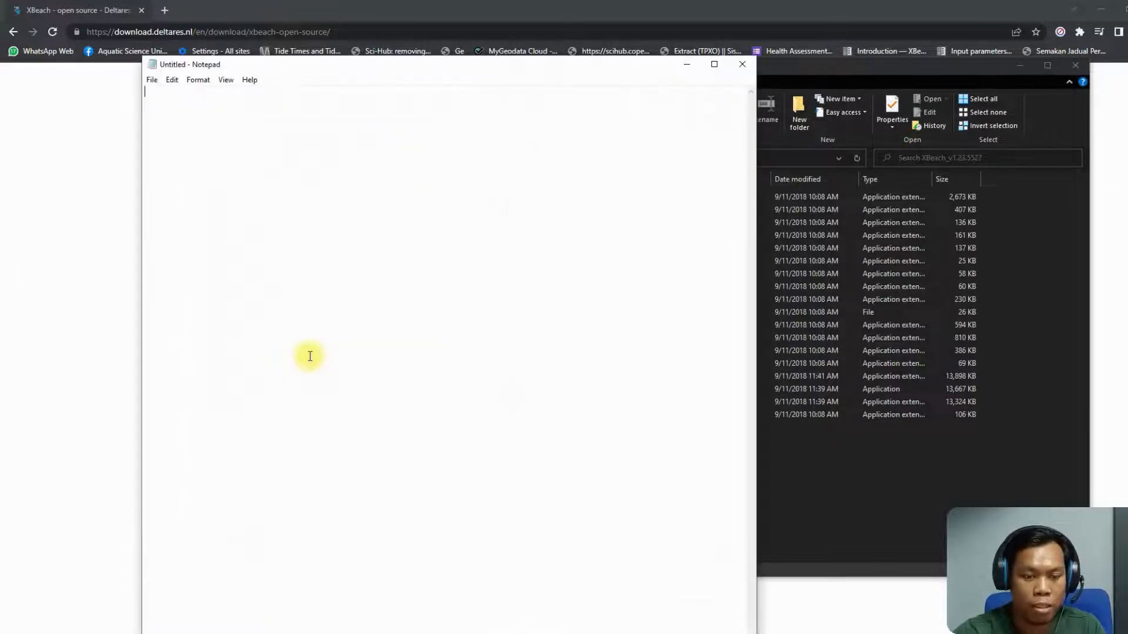
pyautogui.moveTo(246, 100)
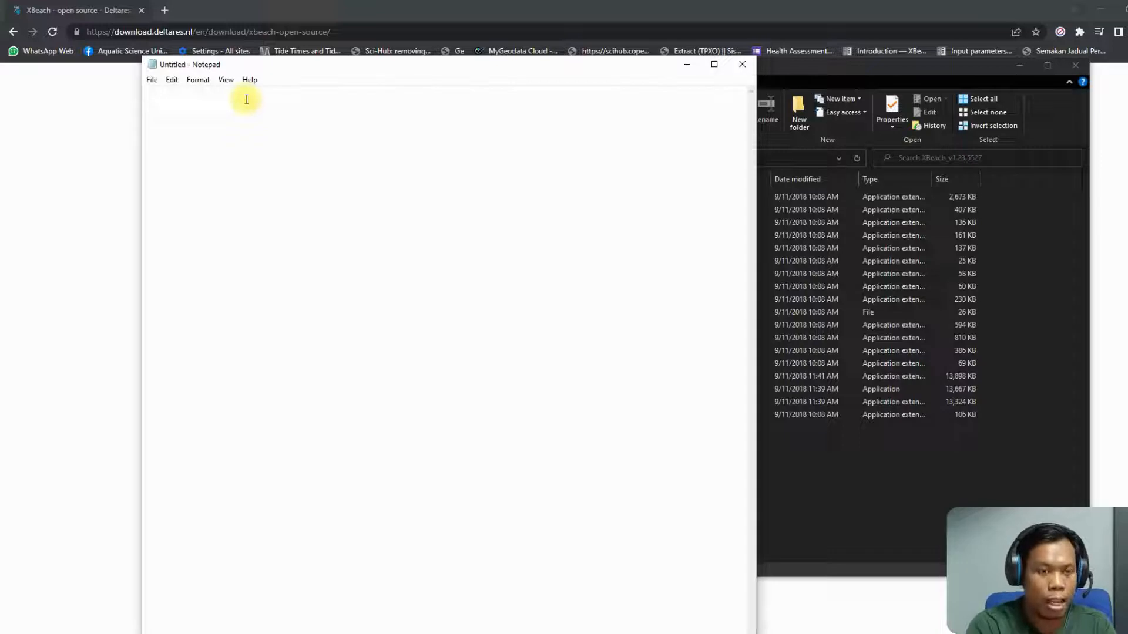
pyautogui.write('call')
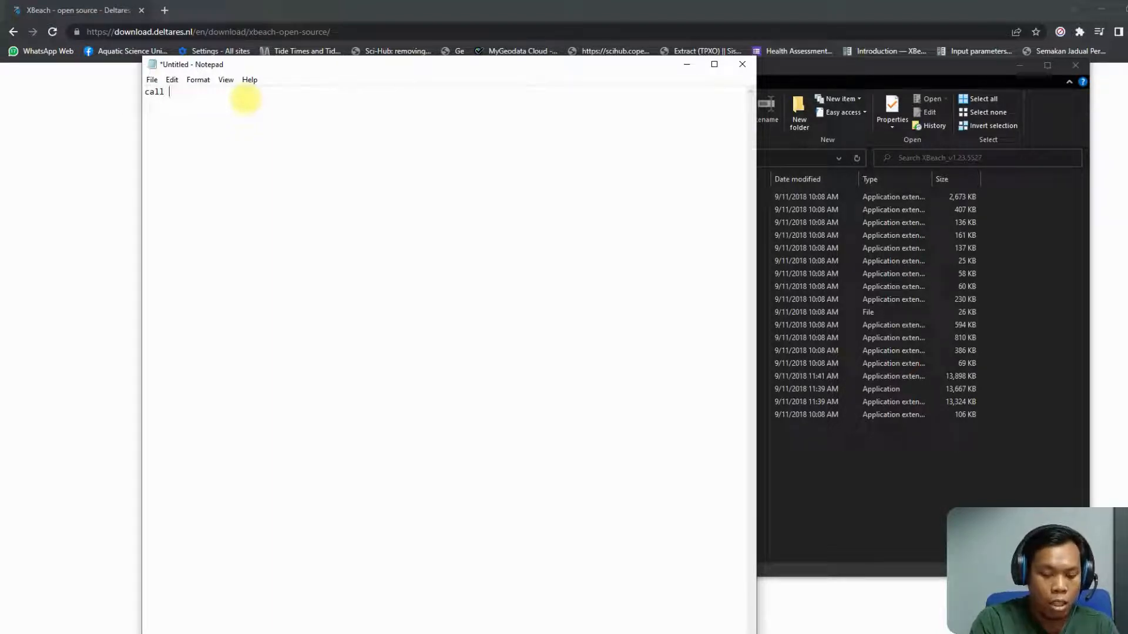
pyautogui.write('"')
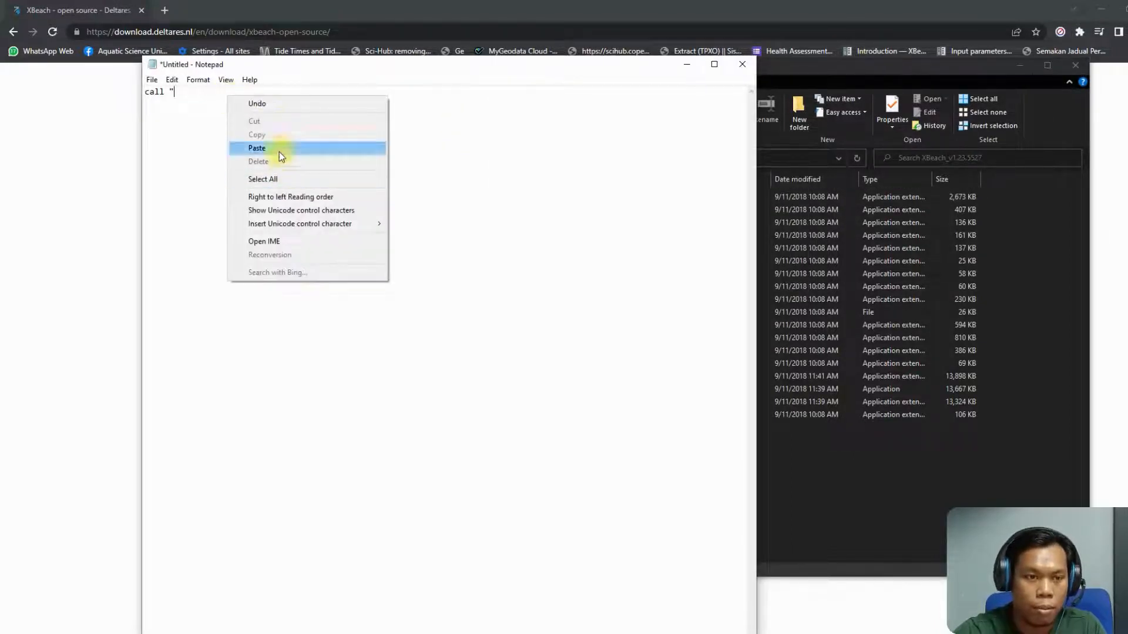
# - Paste the folder path and append \xbeach.exe" to finish the call line
pyautogui.click(257, 148)
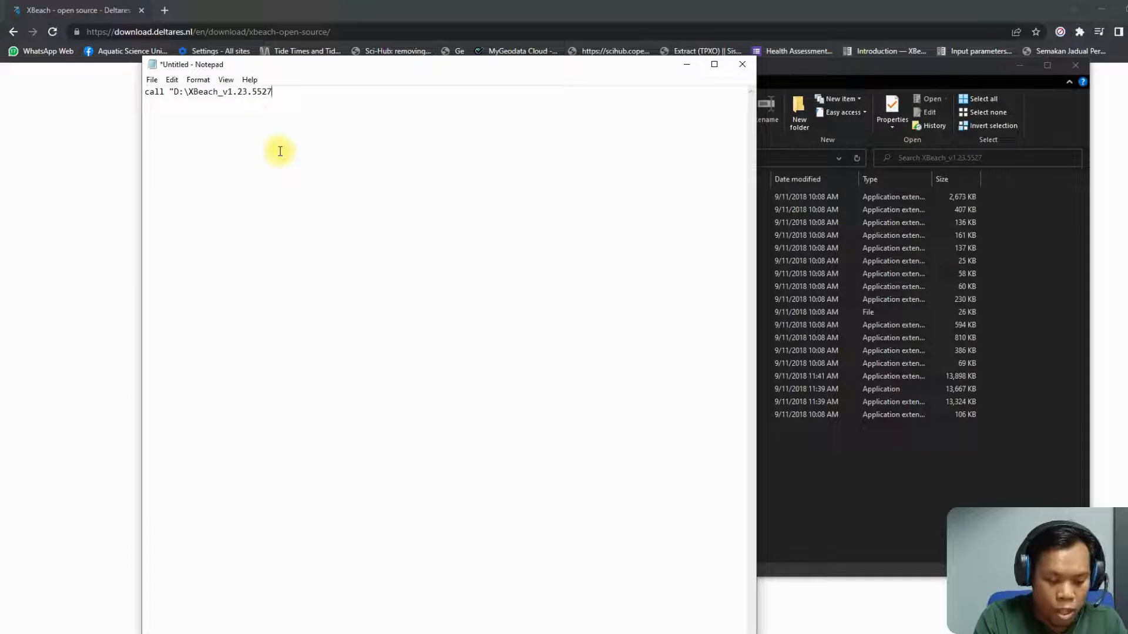
pyautogui.write('\\')
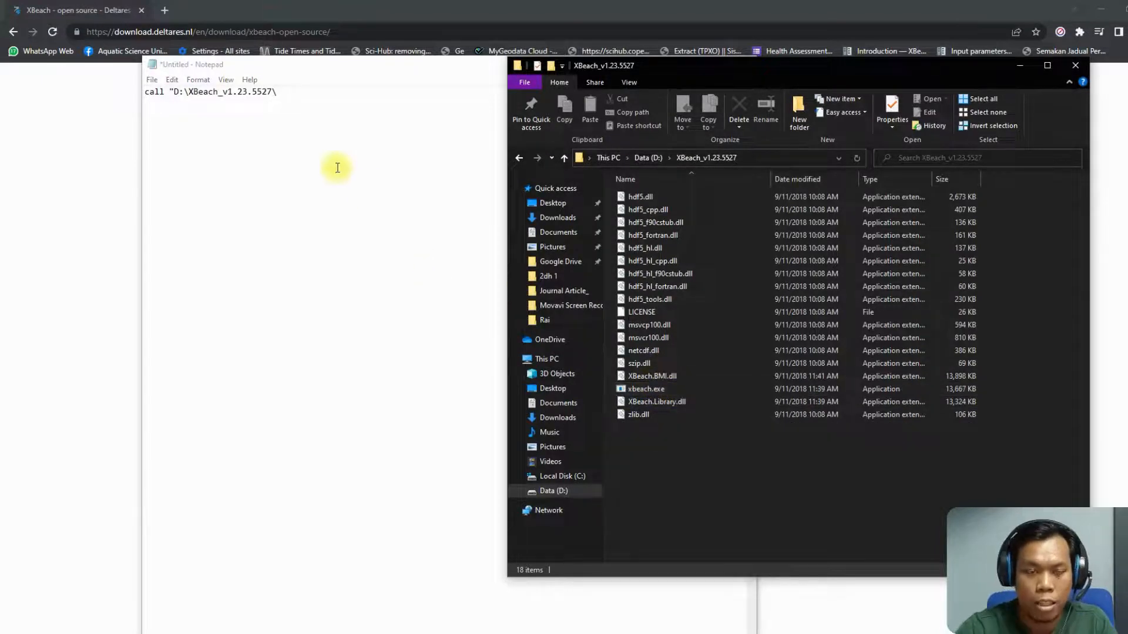
pyautogui.moveTo(338, 72)
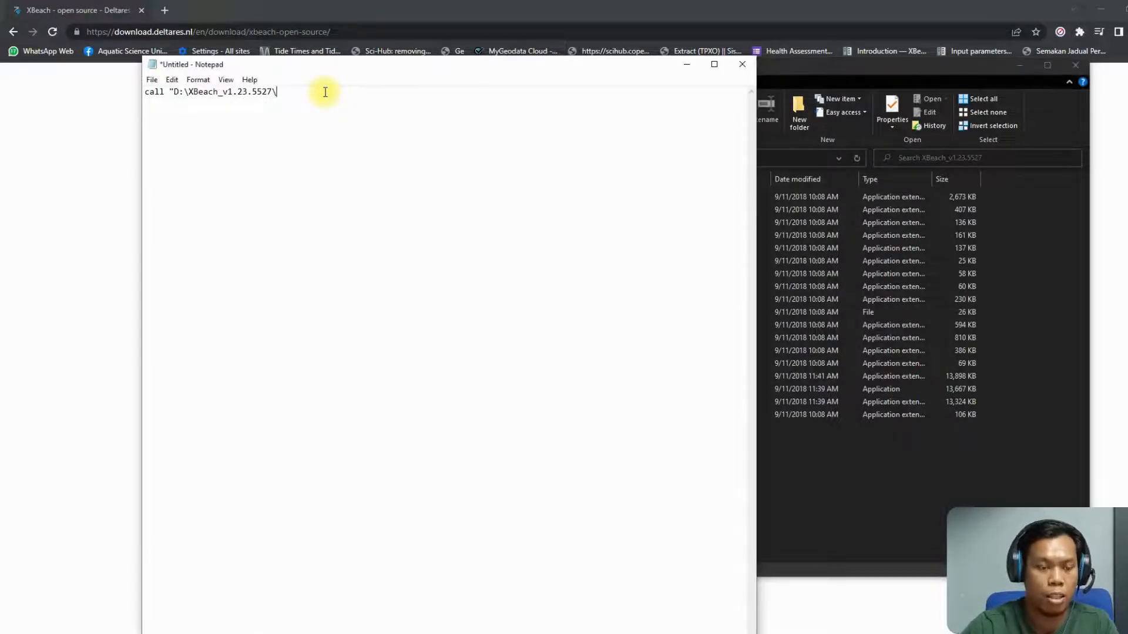
pyautogui.write('xbea')
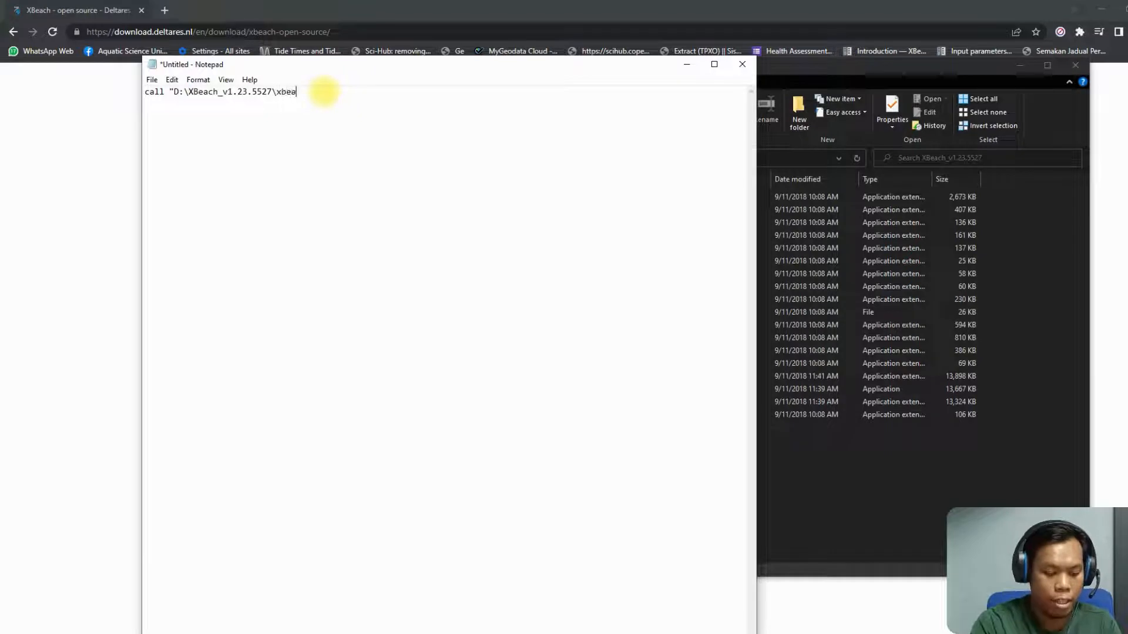
pyautogui.write('ch.e')
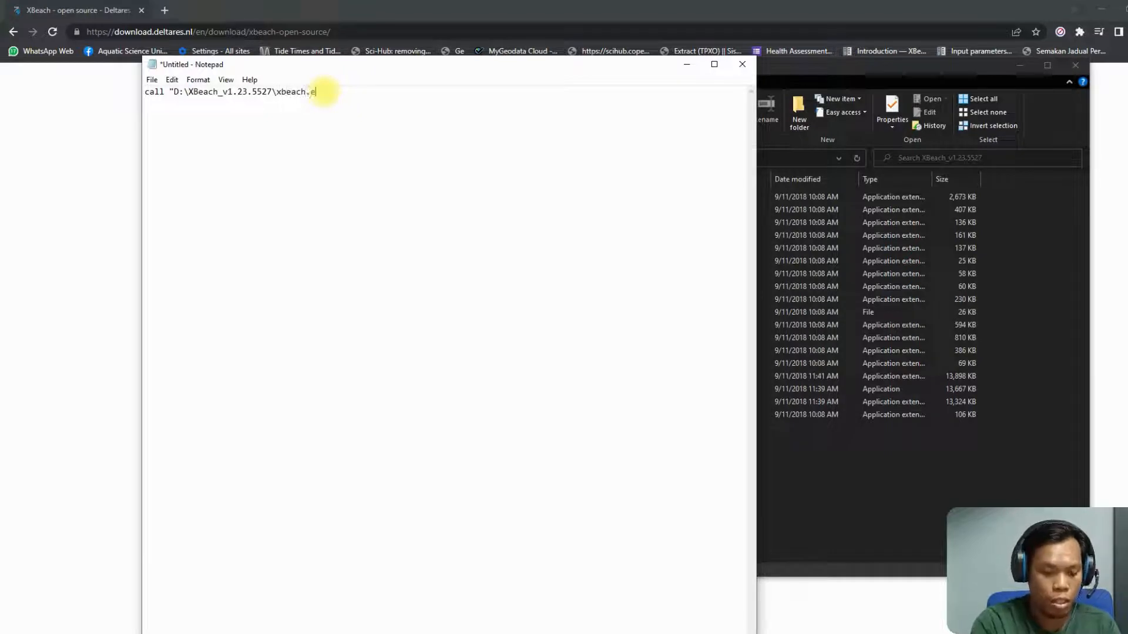
pyautogui.write('xe')
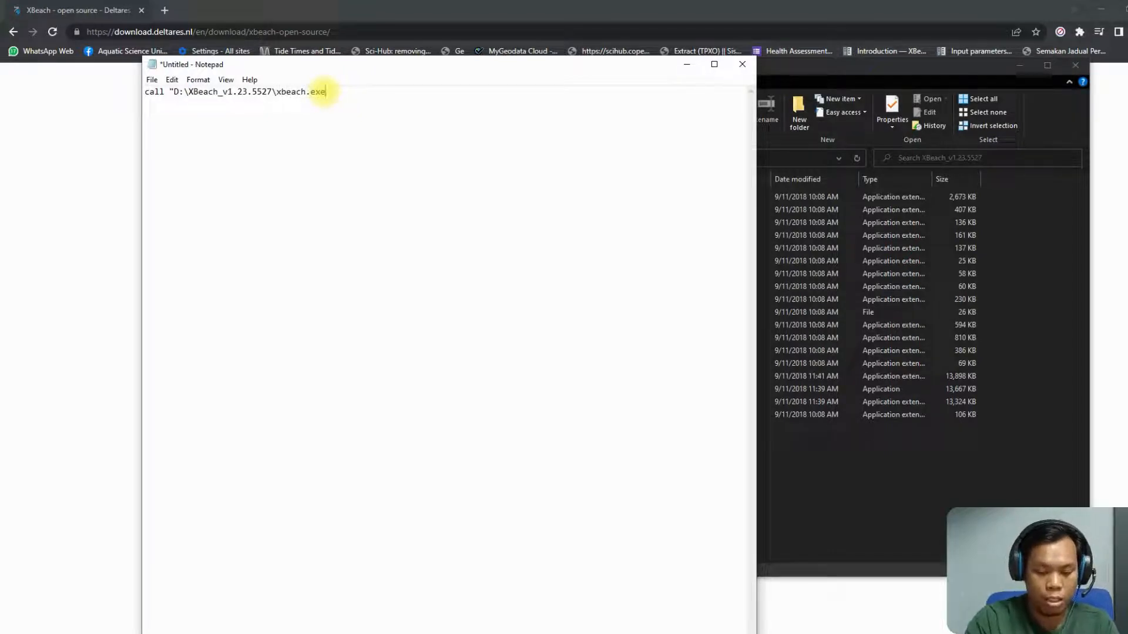
pyautogui.write('"')
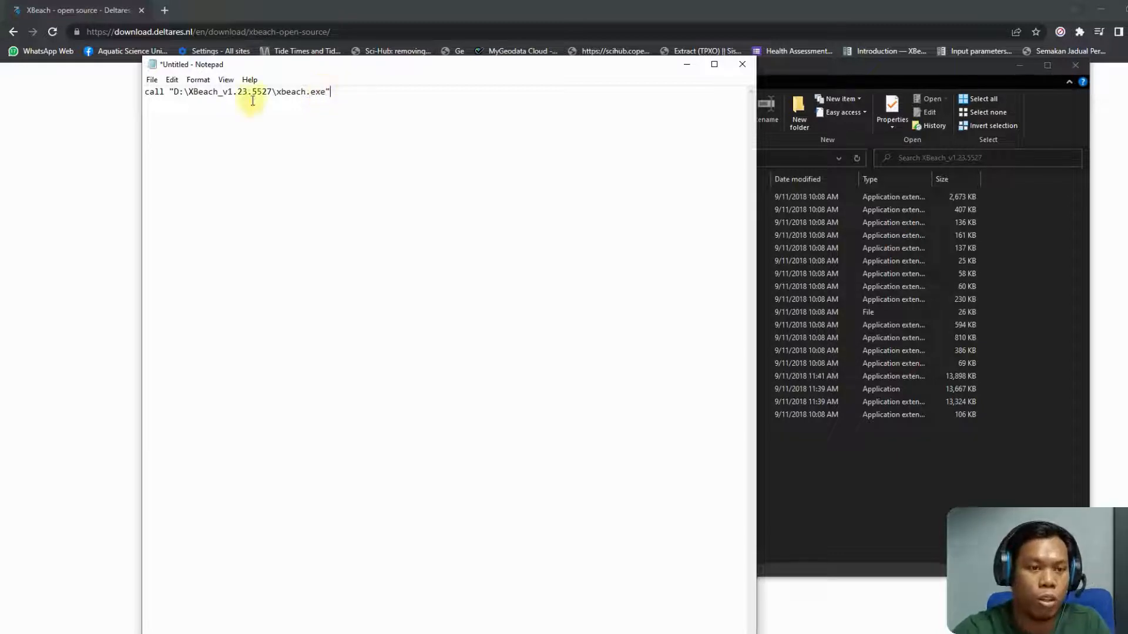
# - Save As xbeach_model.txt in the D:\XBeach_v1.23.5527 folder
pyautogui.click(152, 79)
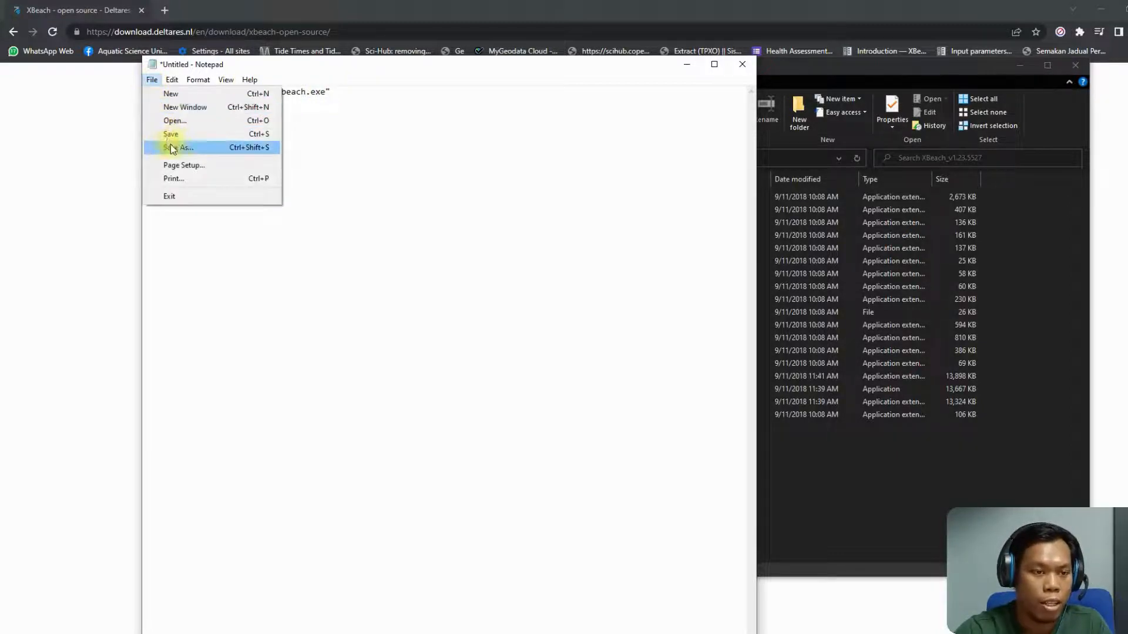
pyautogui.click(182, 147)
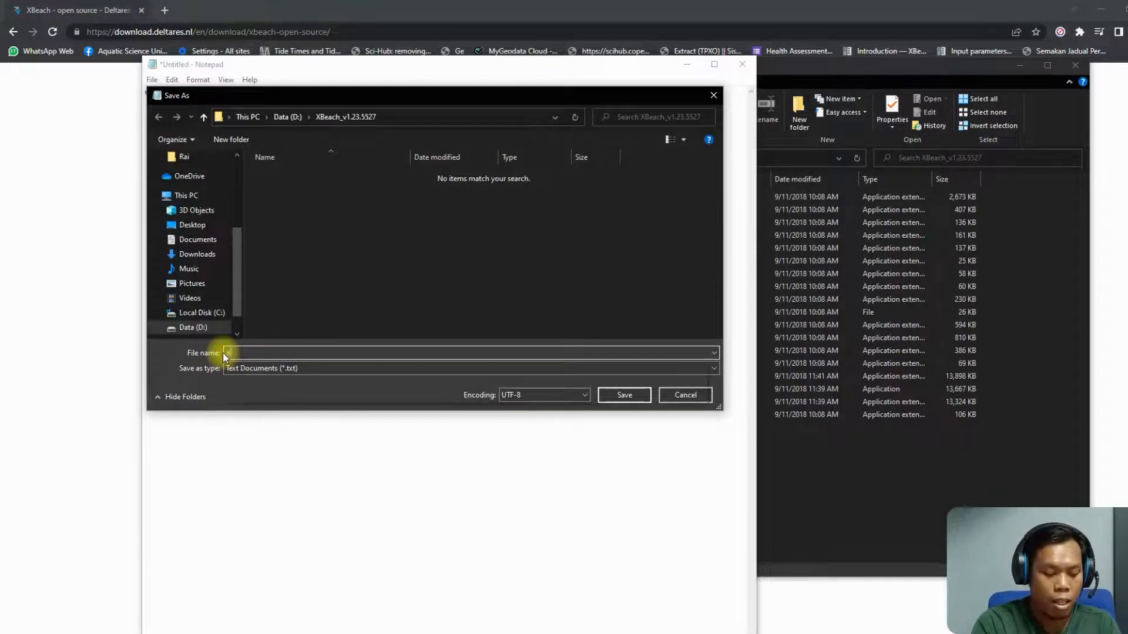
pyautogui.write('xbec')
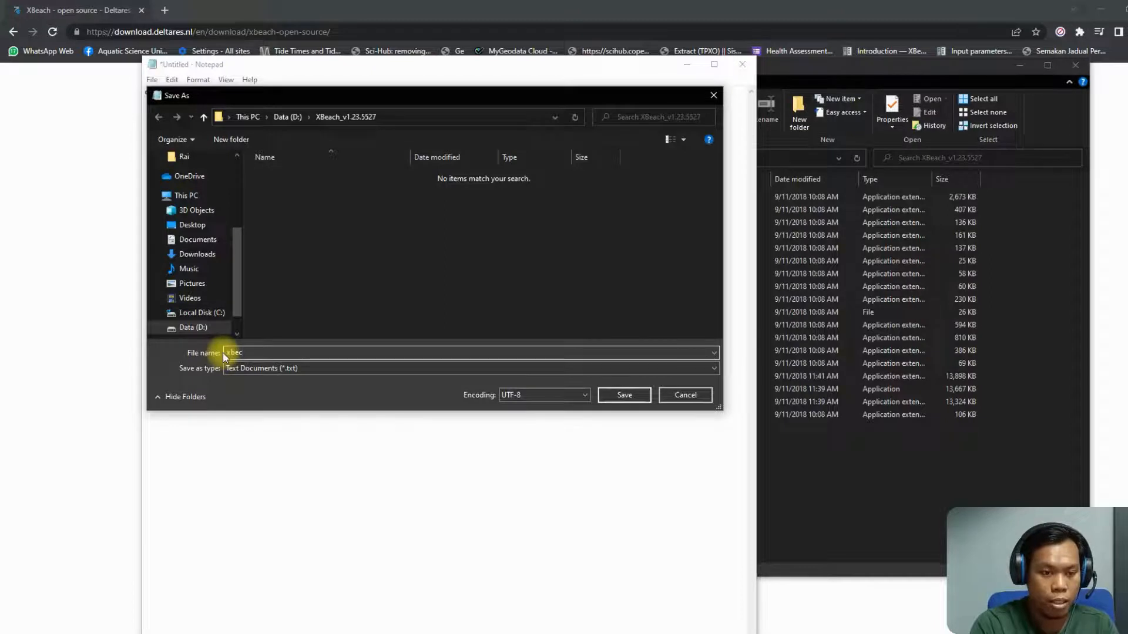
pyautogui.write('xbeach_model')
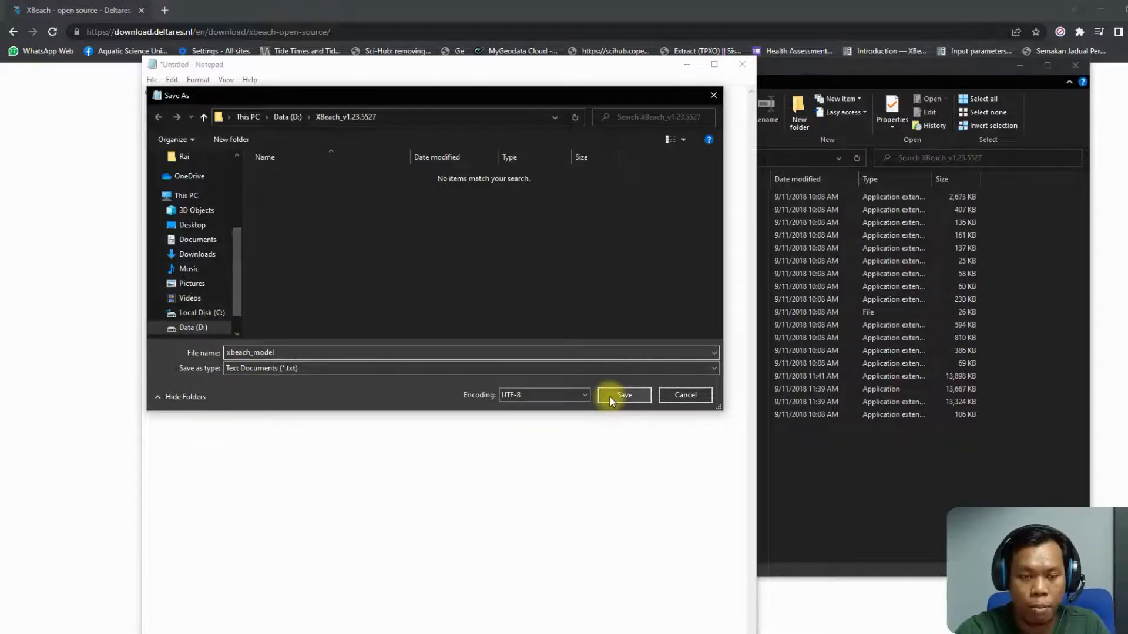
pyautogui.click(624, 395)
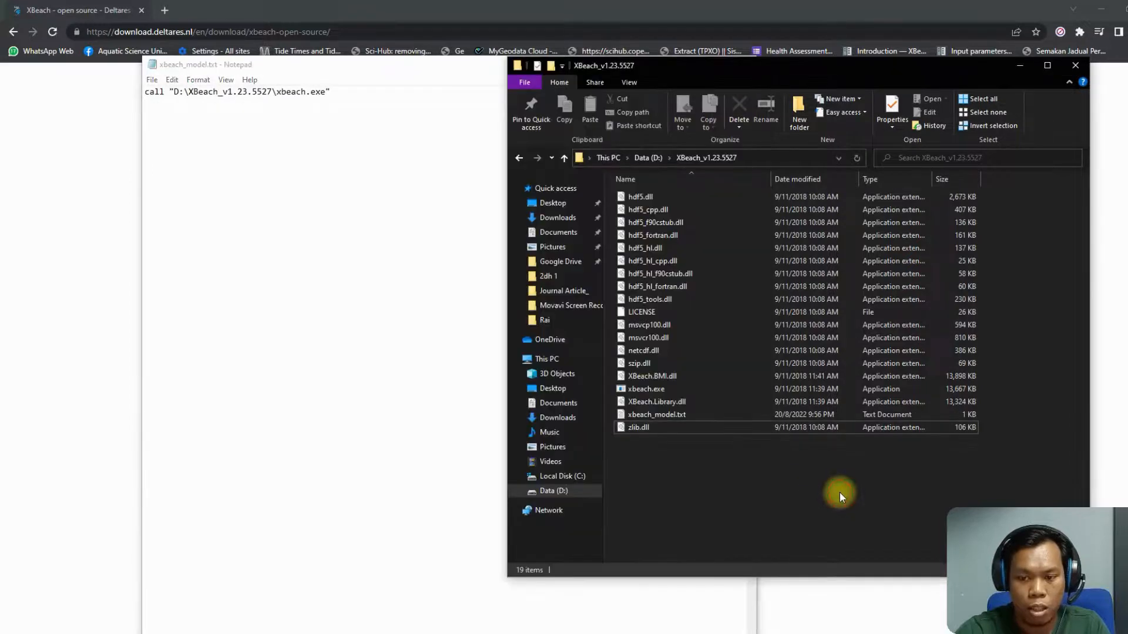
# - Select xbeach_model.txt in Explorer and pick an action from its context menu
pyautogui.click(657, 415)
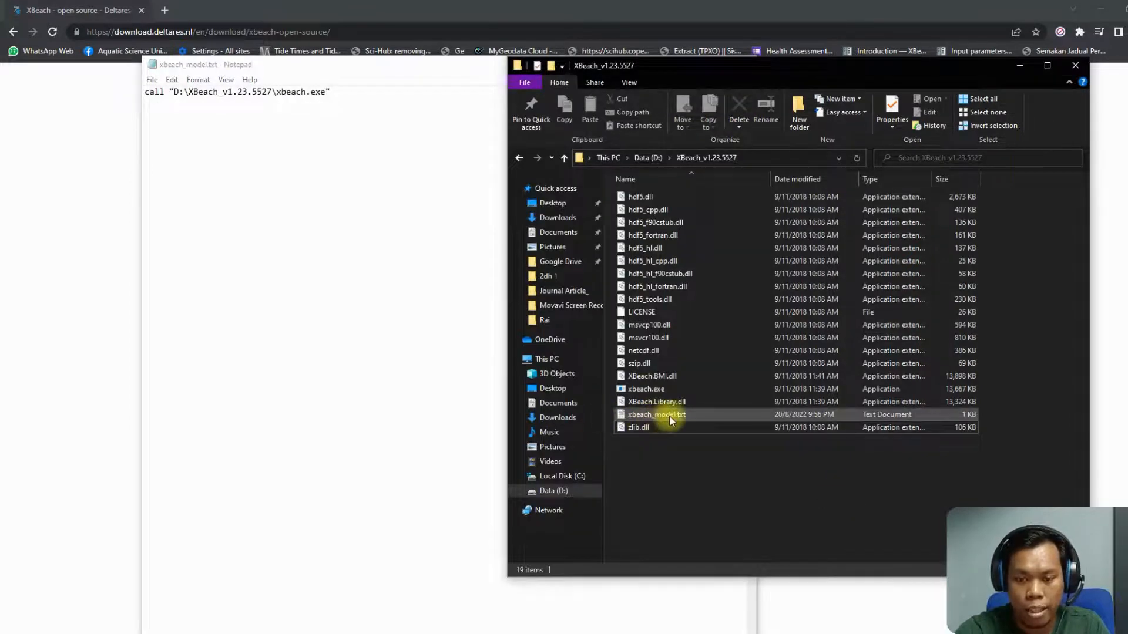
pyautogui.rightClick(657, 415)
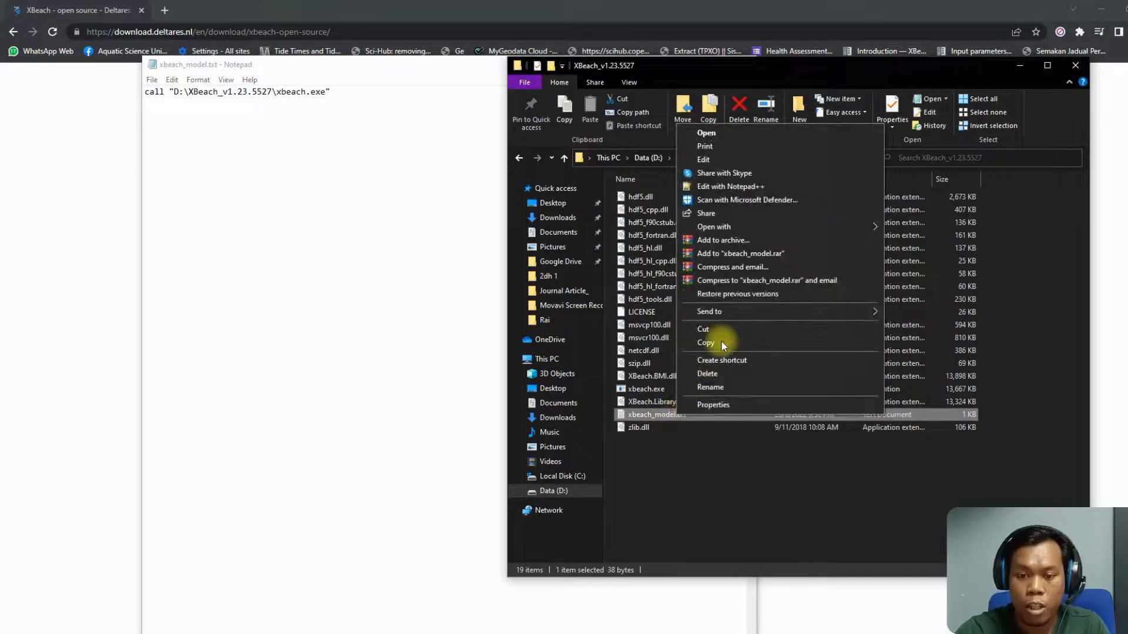
pyautogui.click(710, 387)
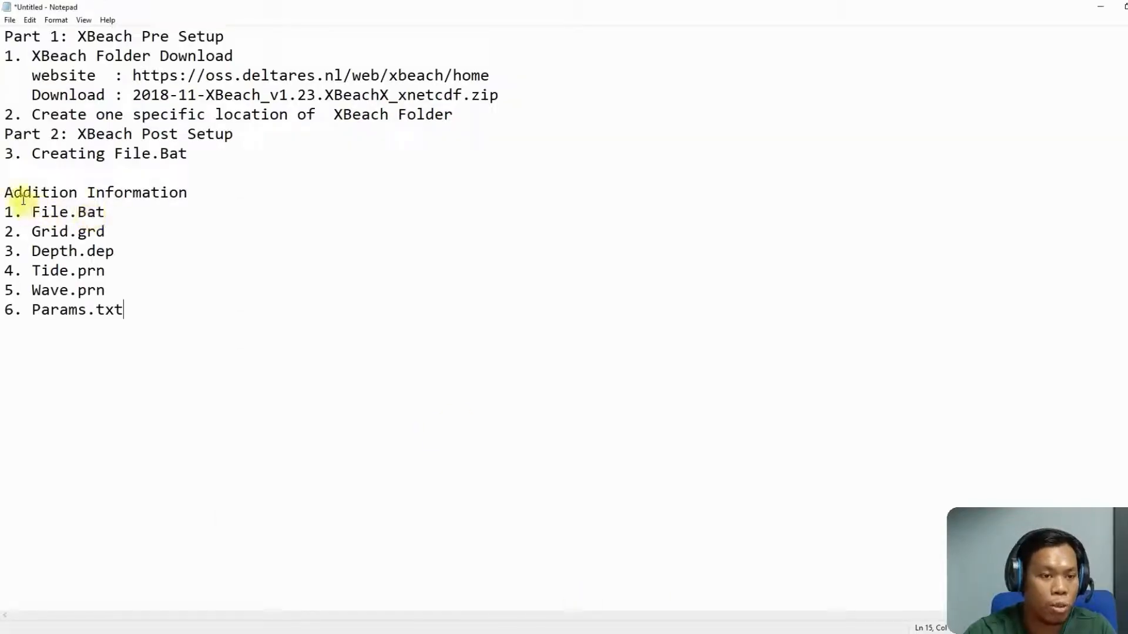
pyautogui.doubleClick(50, 212)
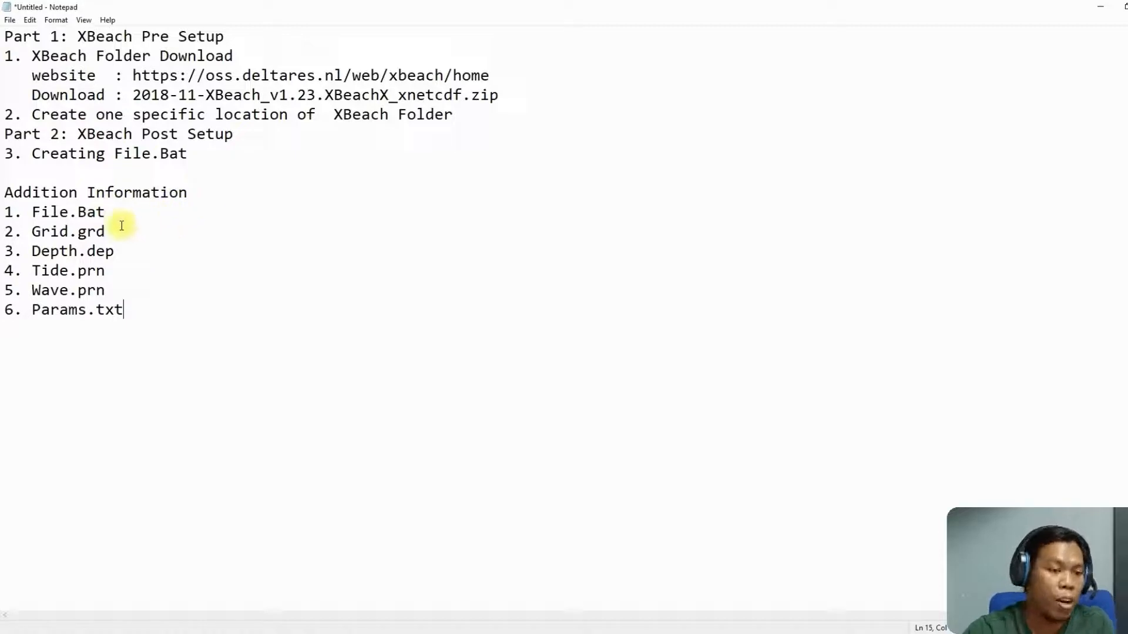
pyautogui.moveTo(116, 232)
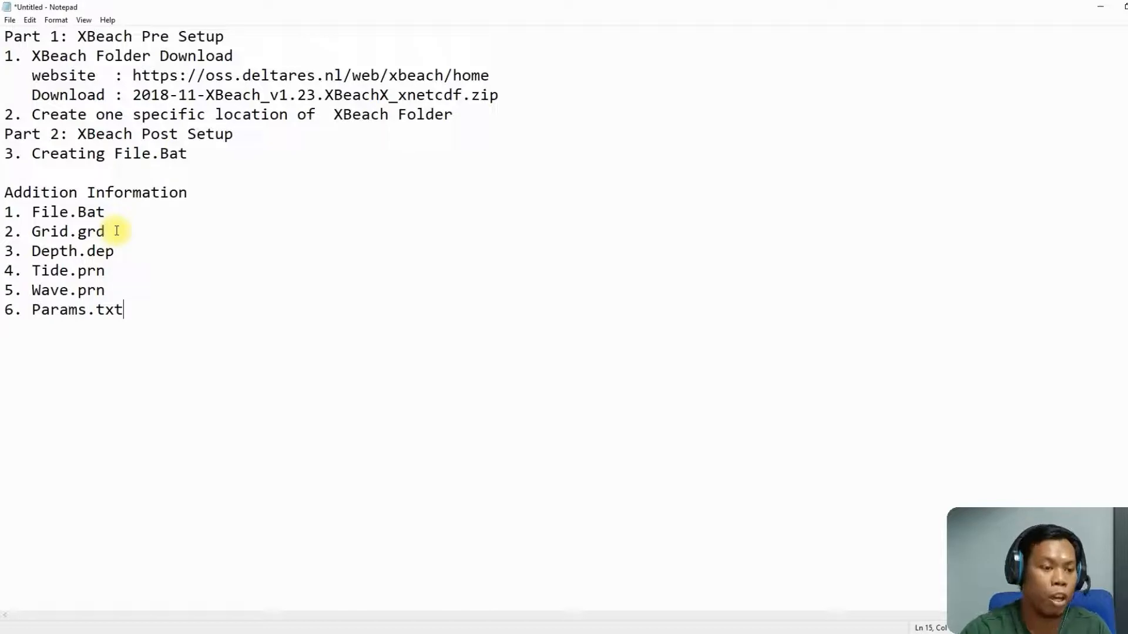
pyautogui.moveTo(134, 245)
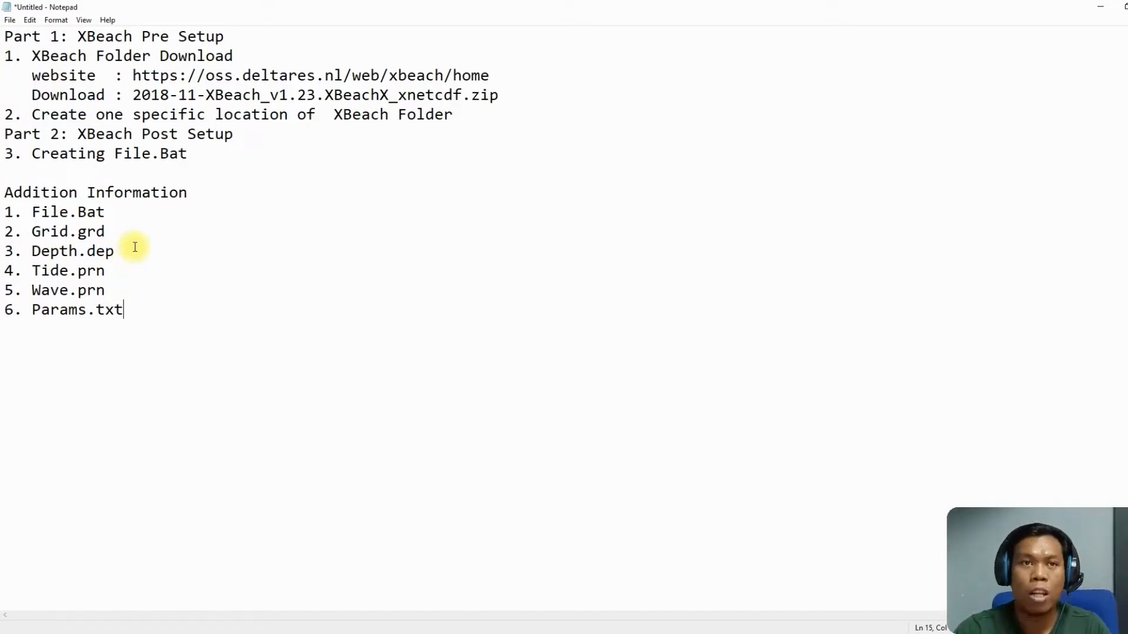
pyautogui.moveTo(132, 241)
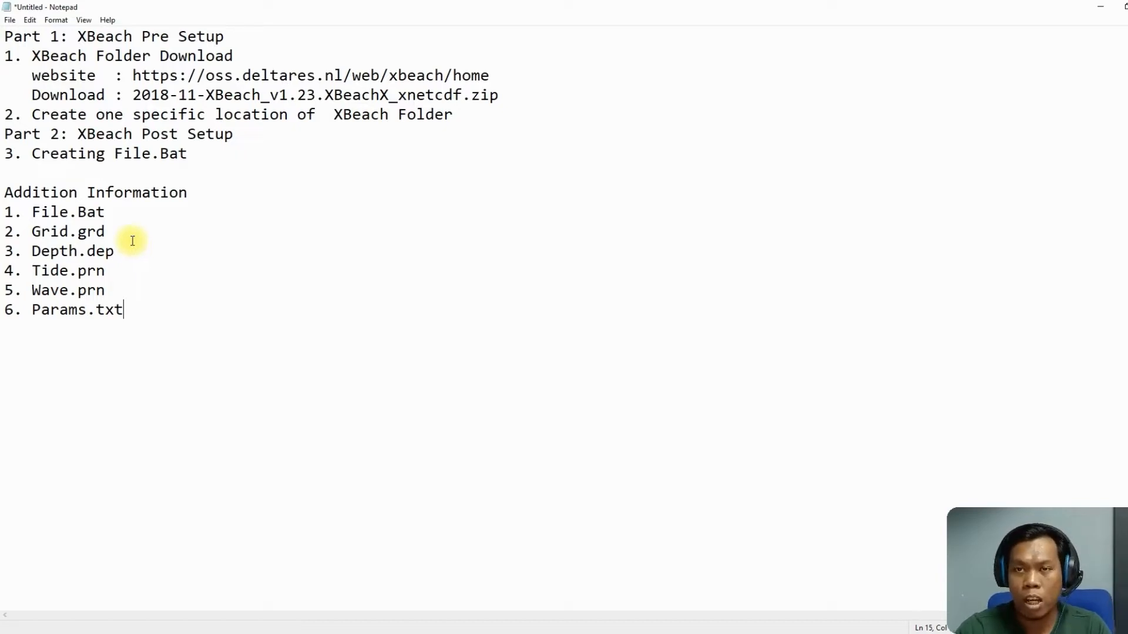